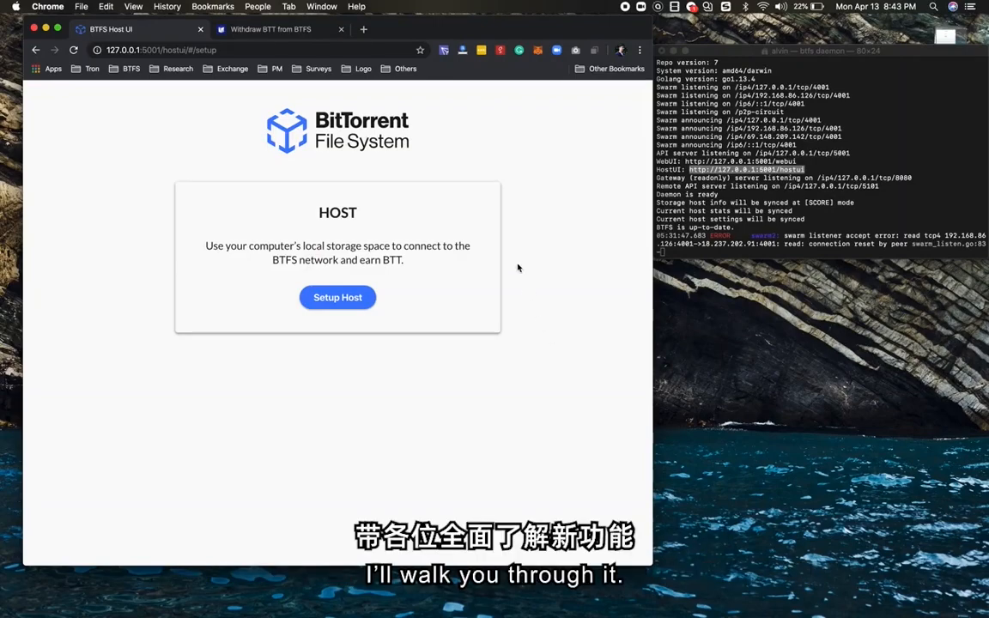
pyautogui.moveTo(529, 251)
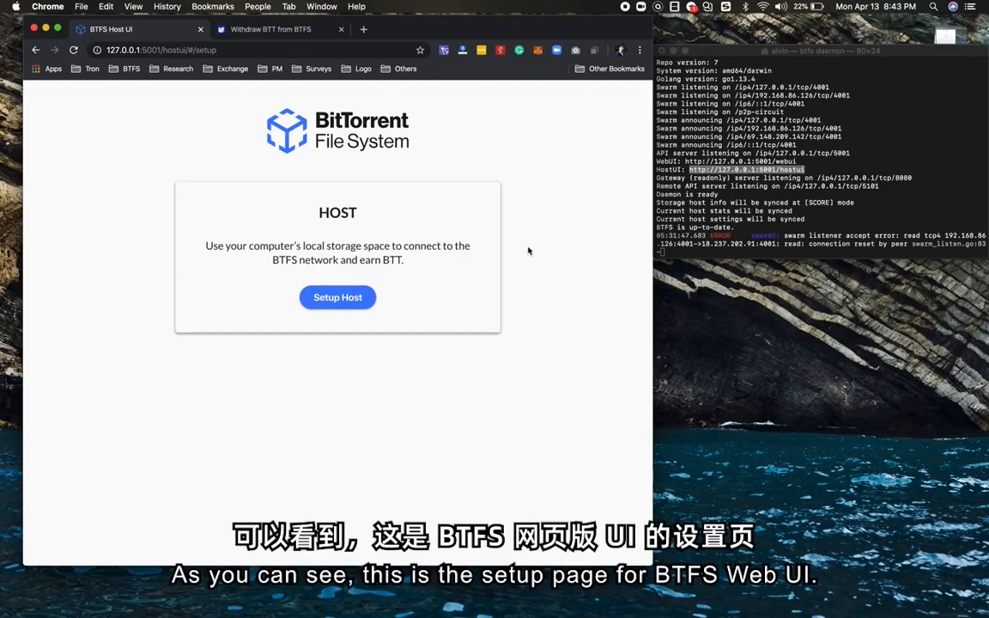
pyautogui.moveTo(217, 367)
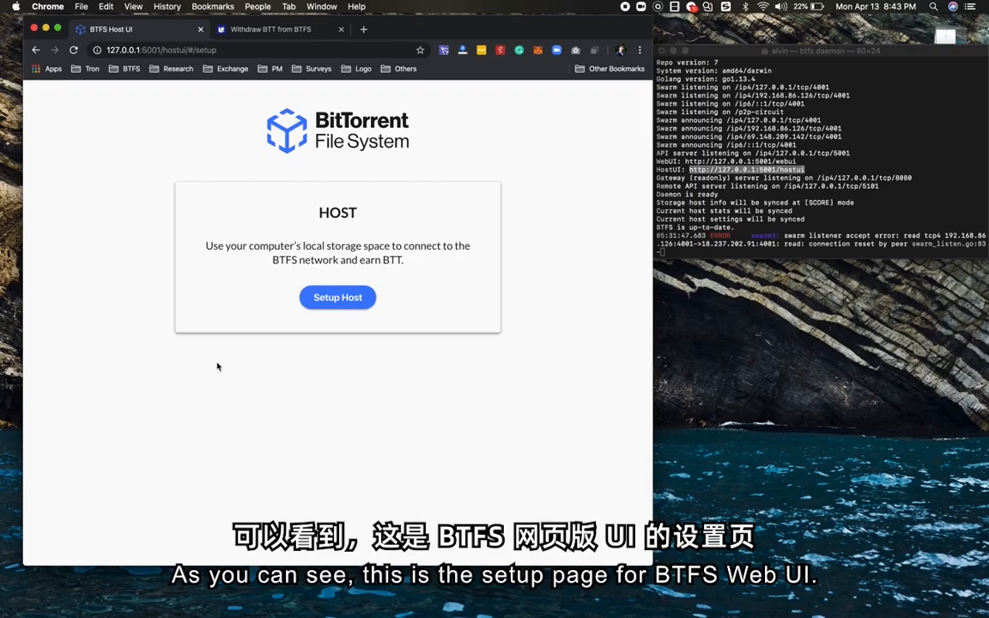
pyautogui.moveTo(388, 182)
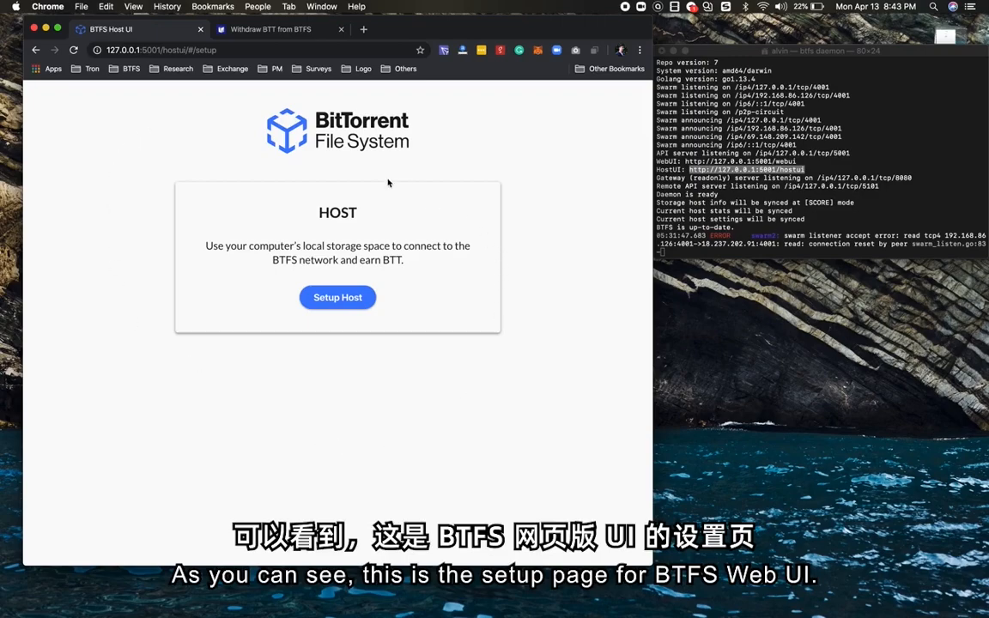
pyautogui.moveTo(588, 216)
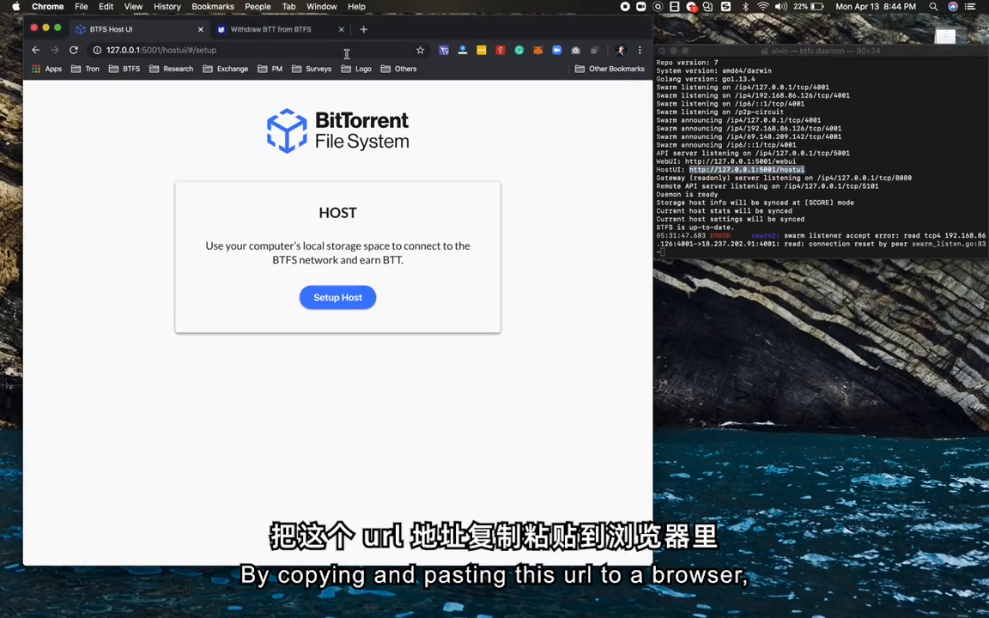
pyautogui.moveTo(325, 186)
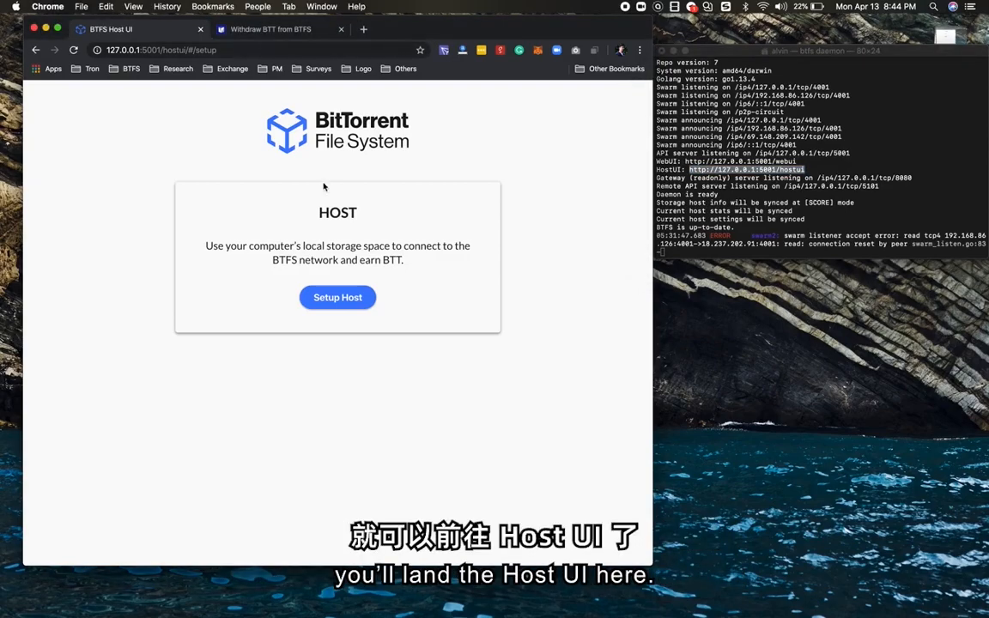
pyautogui.moveTo(163, 202)
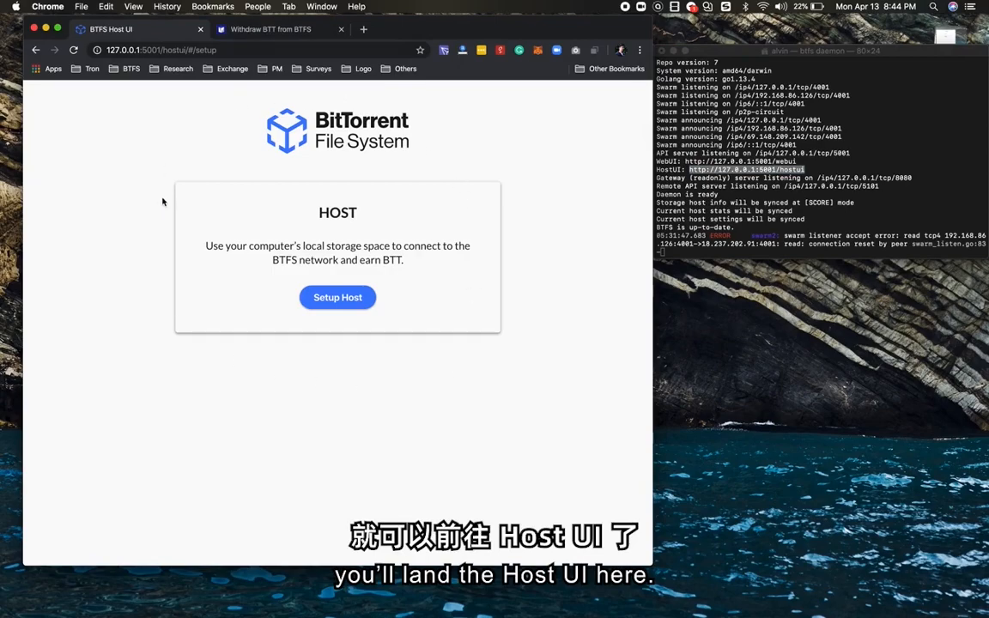
pyautogui.moveTo(277, 157)
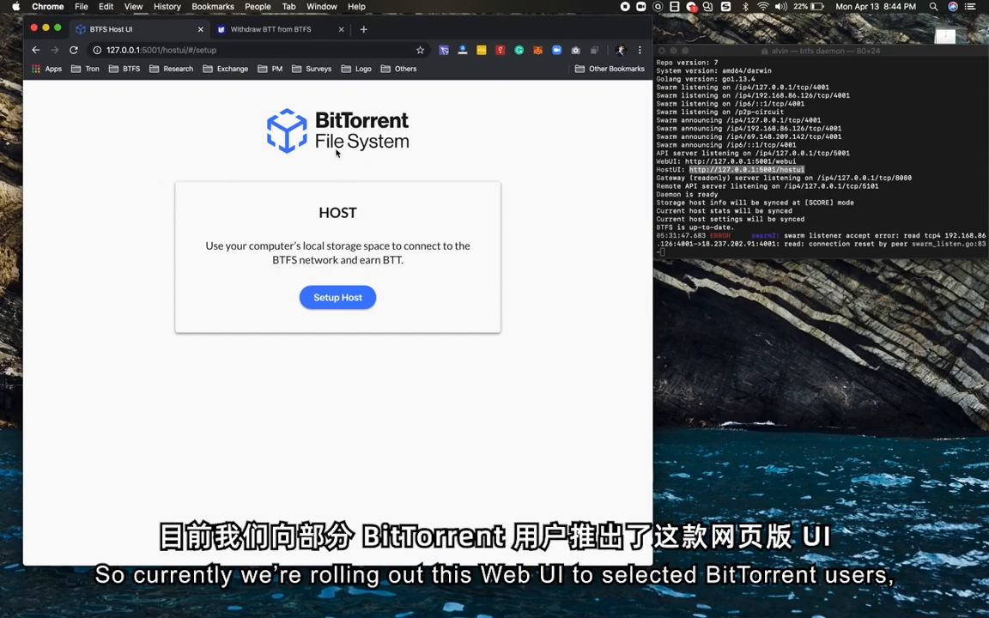
pyautogui.moveTo(134, 100)
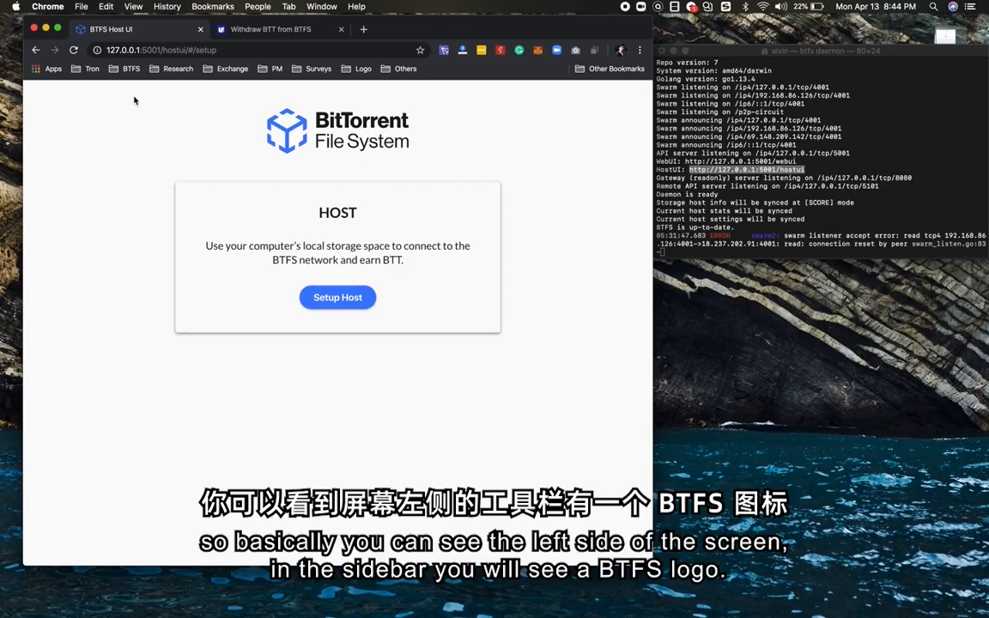
pyautogui.moveTo(24, 92)
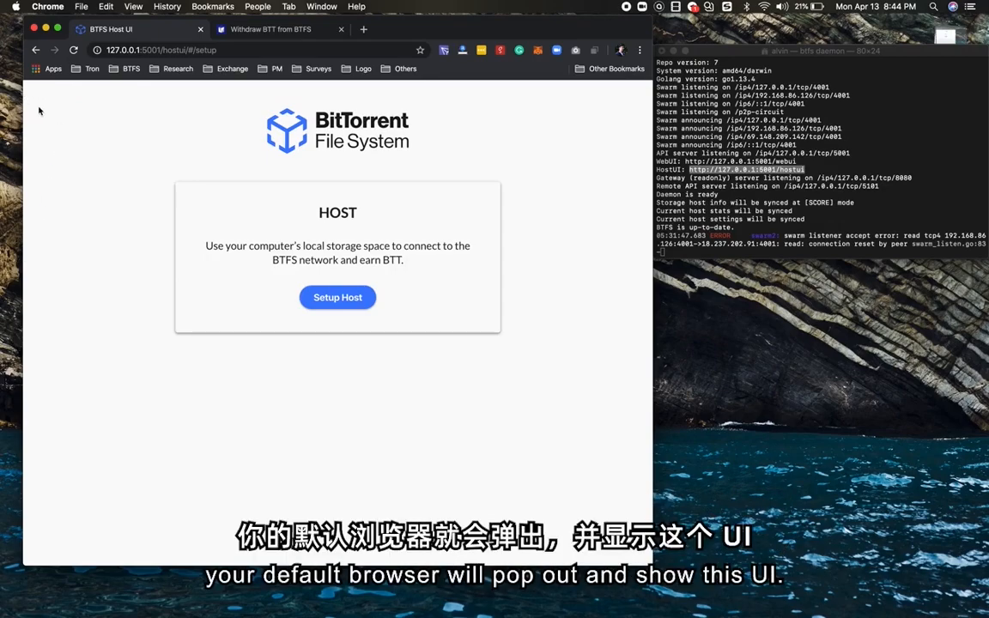
pyautogui.moveTo(163, 143)
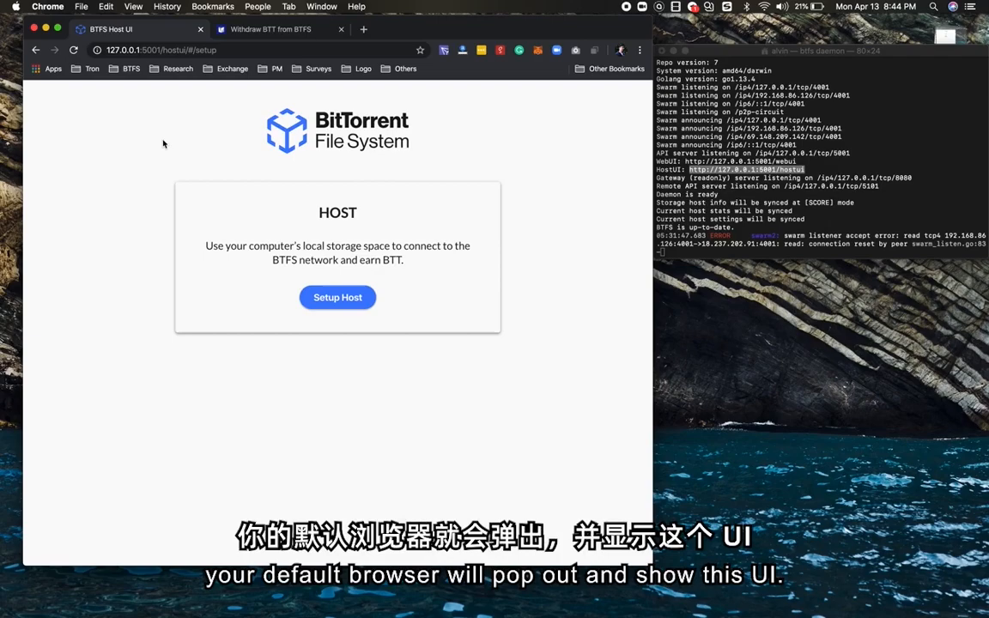
pyautogui.moveTo(371, 240)
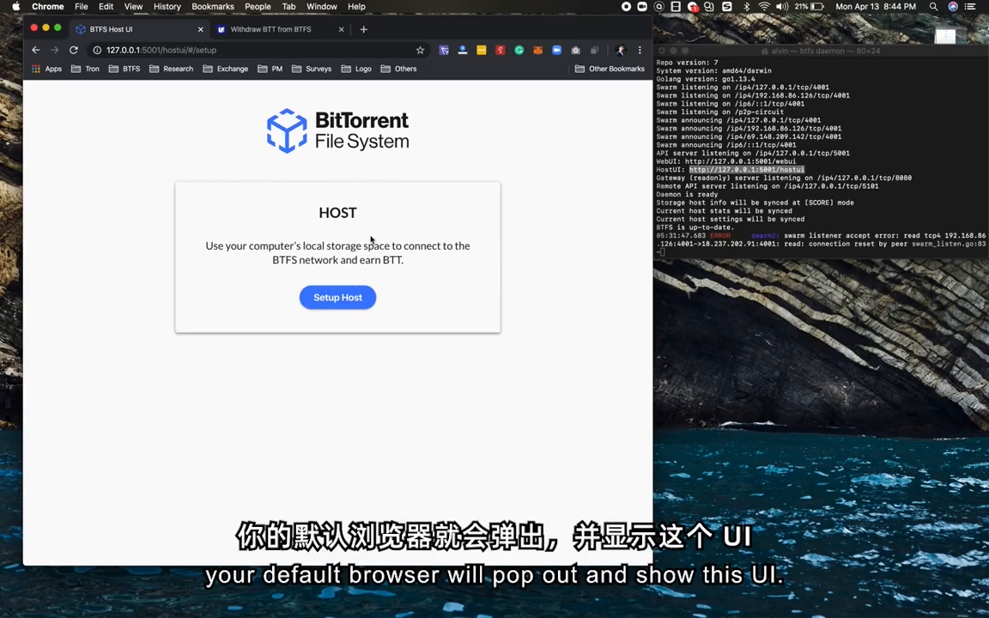
pyautogui.moveTo(254, 175)
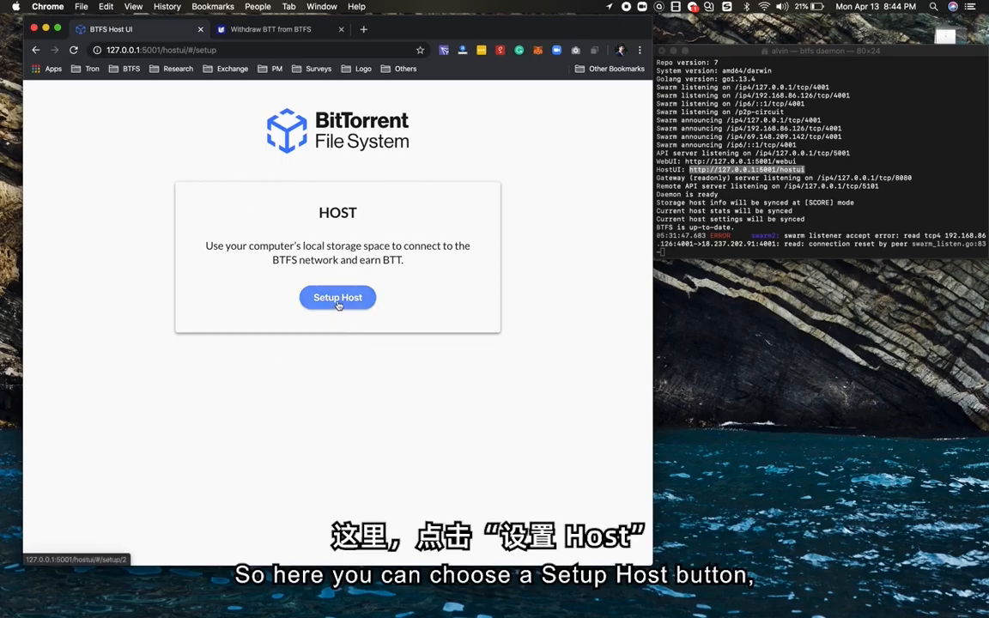
# Start host setup and sweep the storage slider between 32 GB and about 192 GB
pyautogui.click(338, 297)
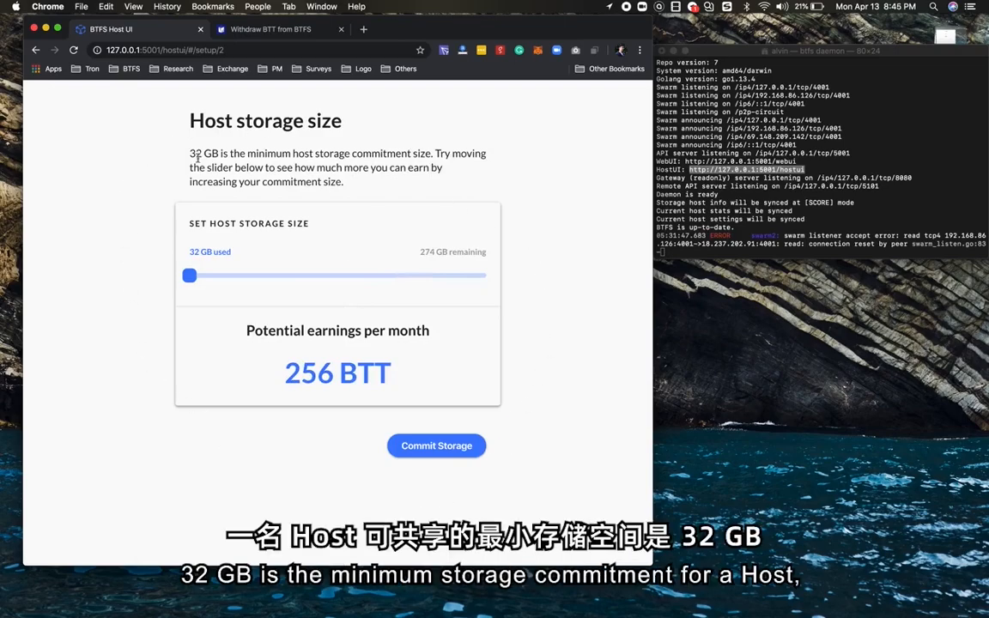
pyautogui.moveTo(202, 292)
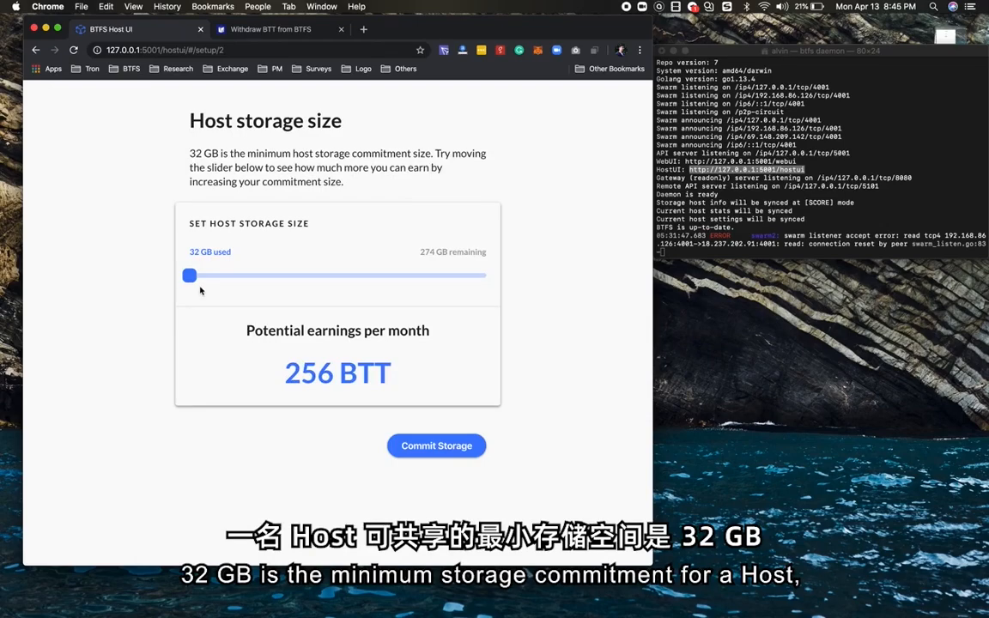
pyautogui.moveTo(190, 275); pyautogui.dragTo(201, 275)
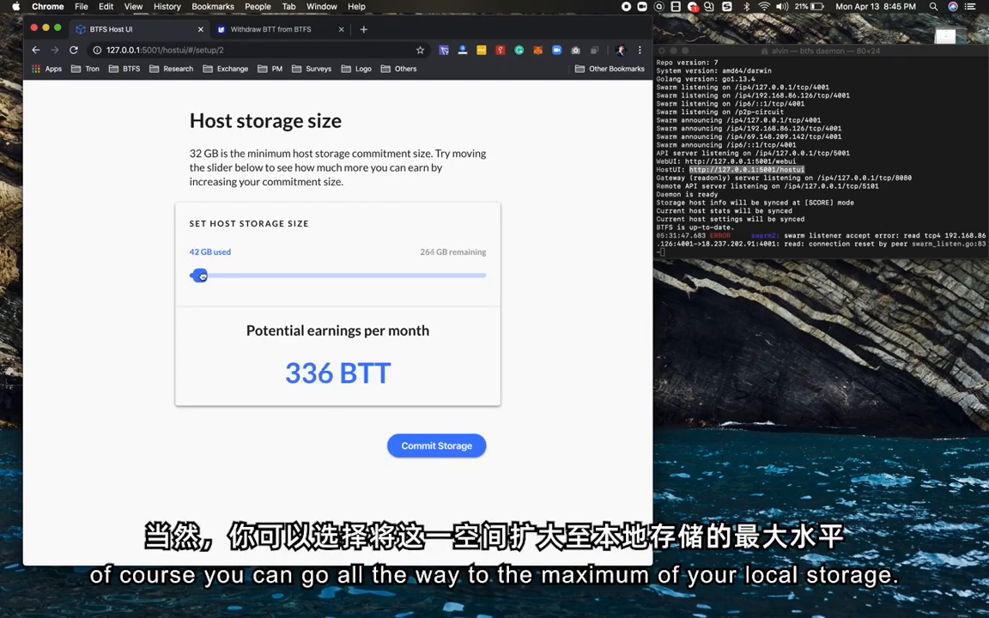
pyautogui.moveTo(201, 274); pyautogui.dragTo(363, 276)
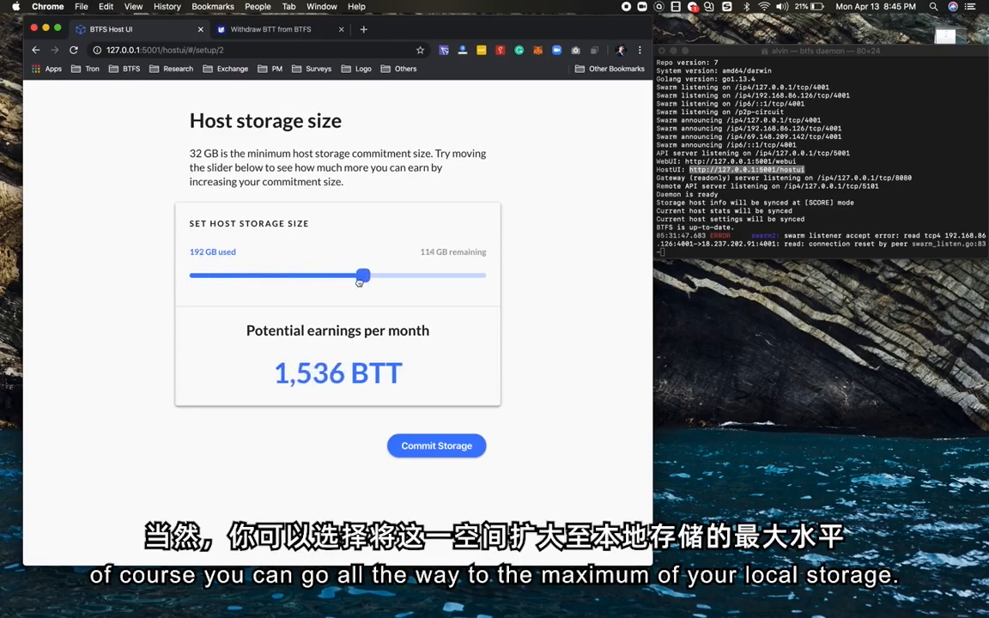
pyautogui.moveTo(363, 275); pyautogui.dragTo(190, 275)
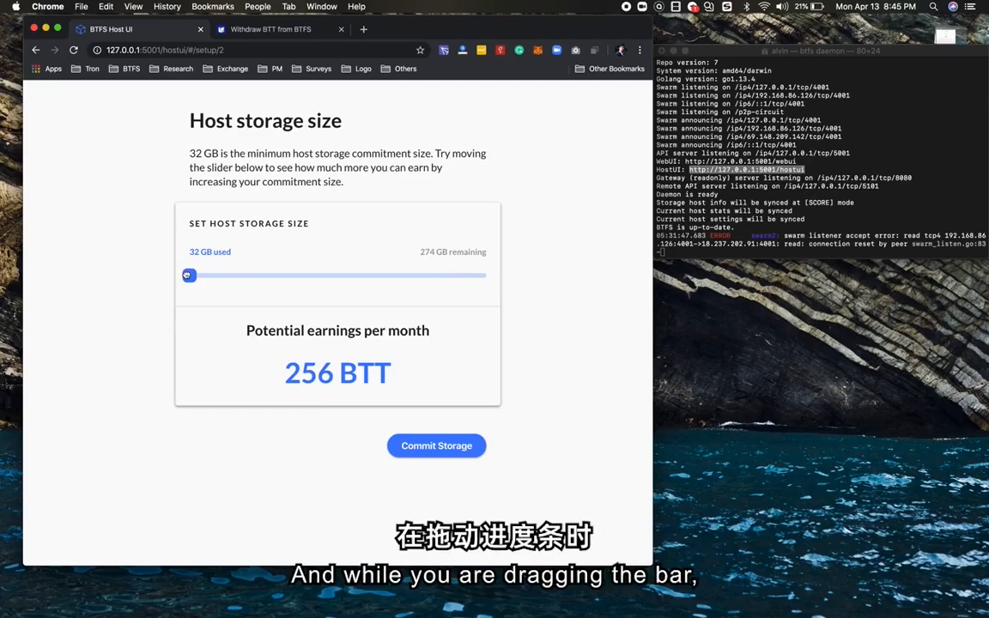
# Fine-tune the storage slider to exactly 100 GB, estimating 800 BTT monthly earnings
pyautogui.moveTo(188, 275); pyautogui.dragTo(231, 276)
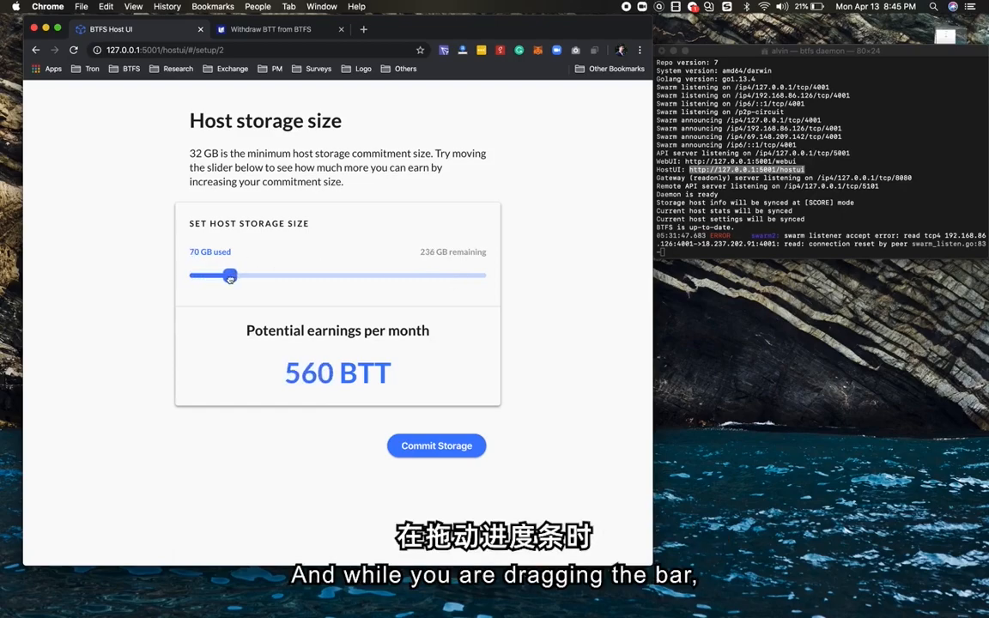
pyautogui.moveTo(230, 276); pyautogui.dragTo(261, 275)
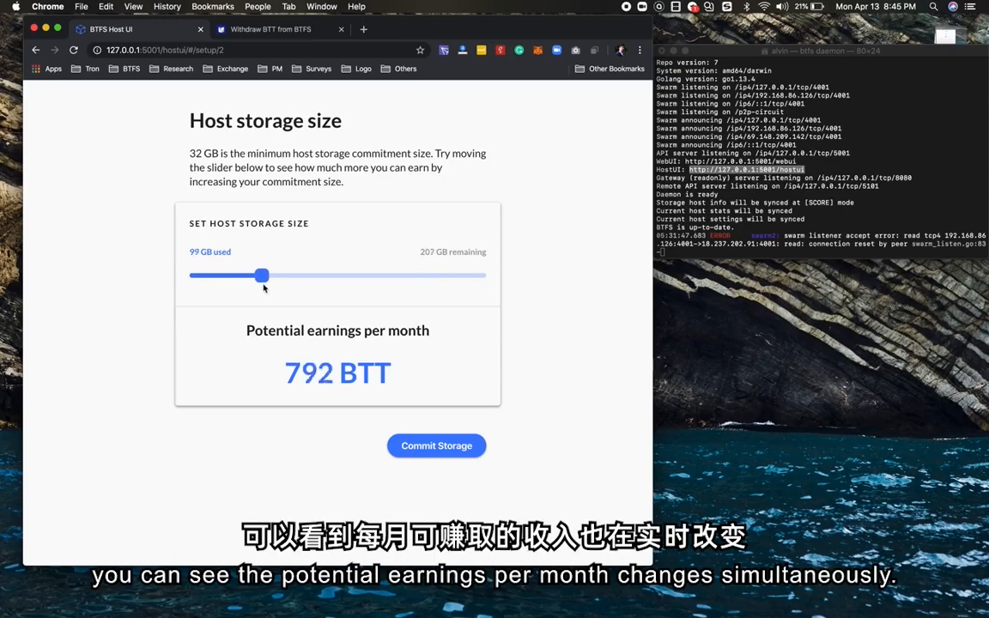
pyautogui.moveTo(262, 275); pyautogui.dragTo(285, 274)
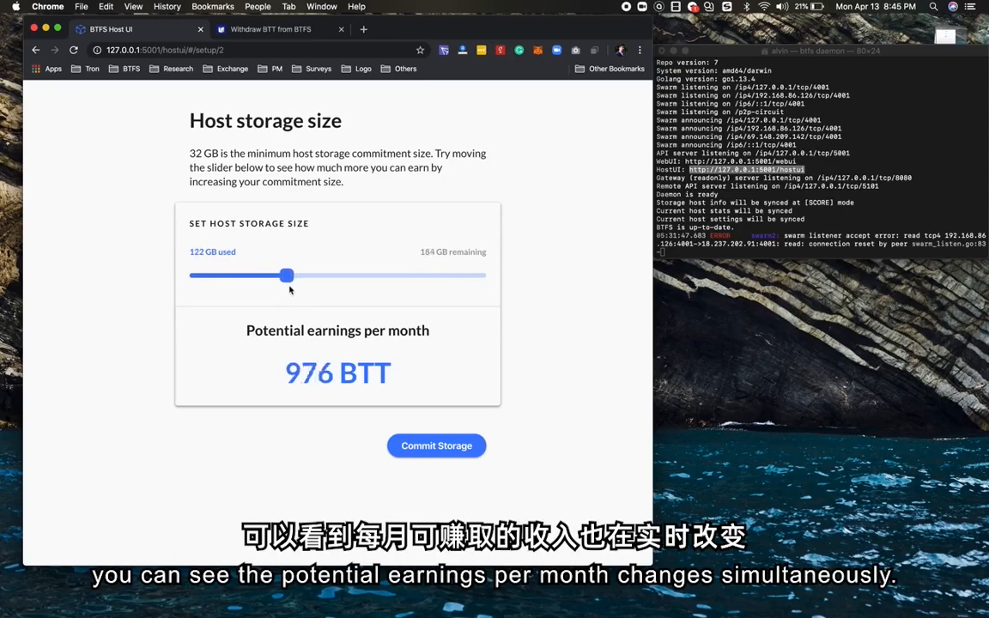
pyautogui.moveTo(286, 275); pyautogui.dragTo(311, 275)
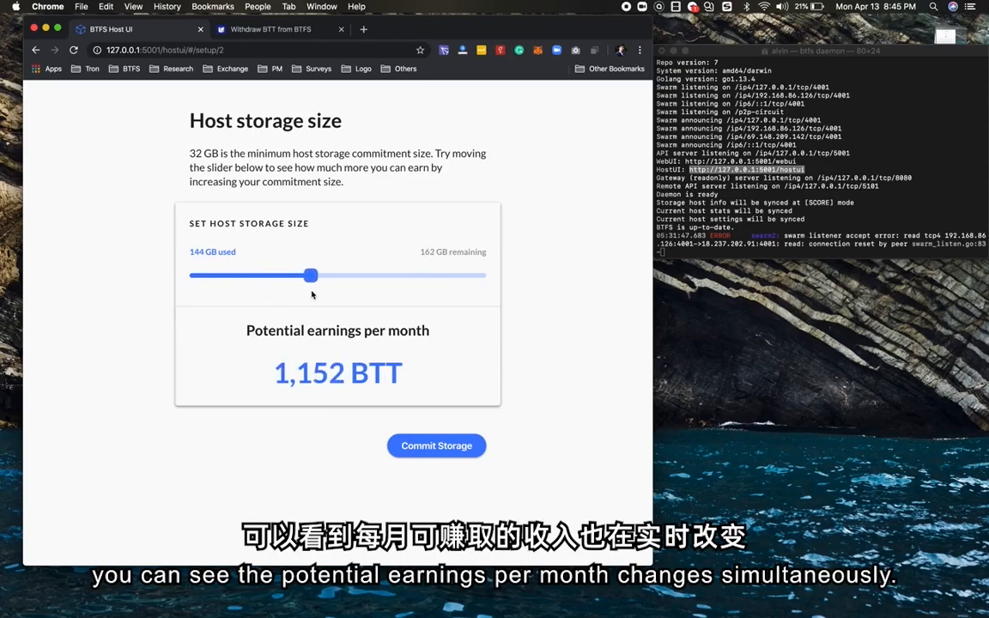
pyautogui.moveTo(311, 275); pyautogui.dragTo(273, 275)
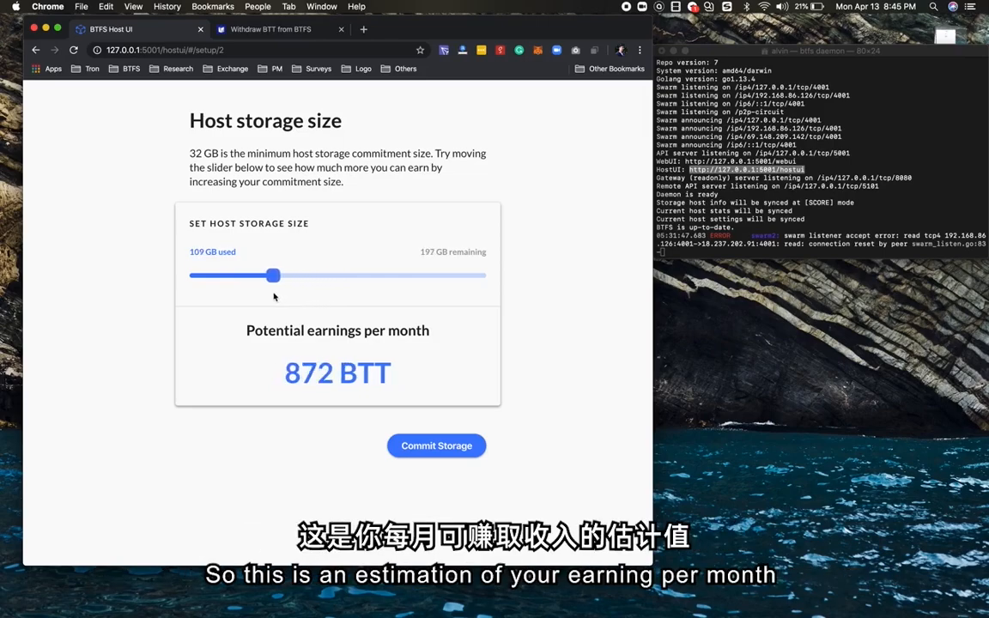
pyautogui.moveTo(273, 274); pyautogui.dragTo(232, 274)
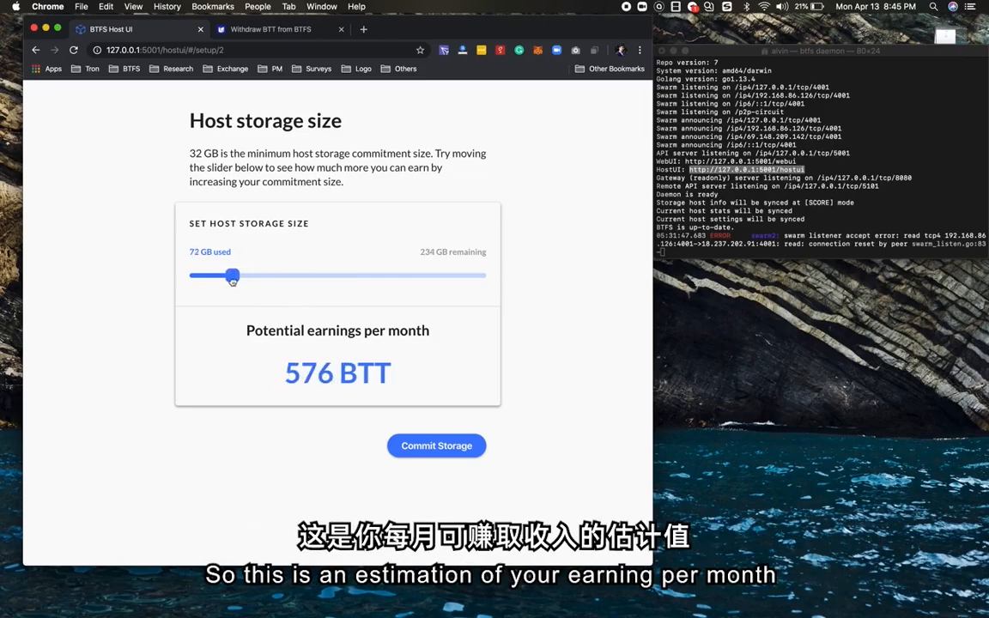
pyautogui.moveTo(232, 276); pyautogui.dragTo(228, 275)
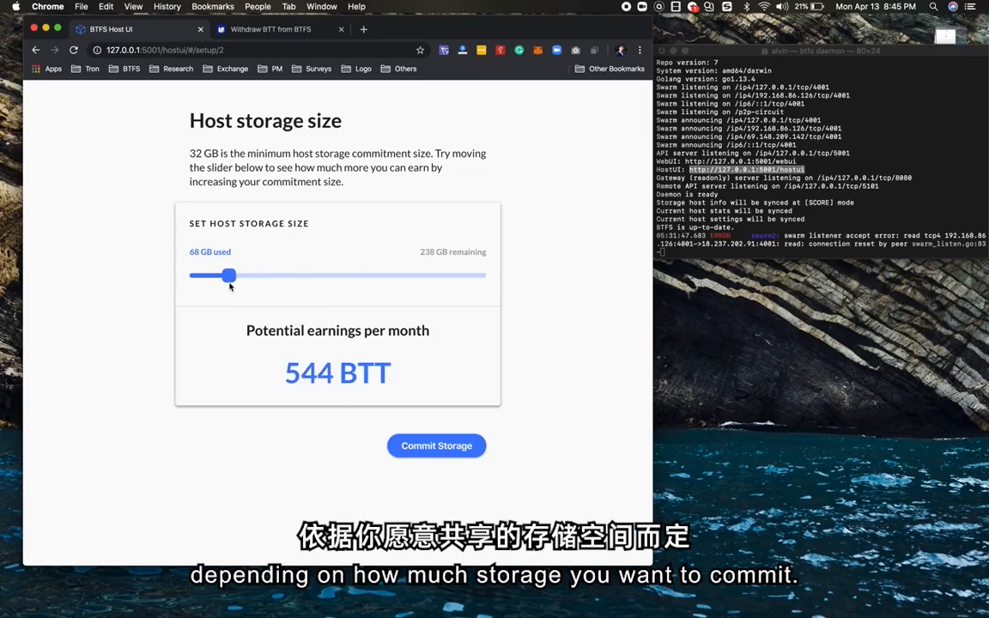
pyautogui.moveTo(228, 275); pyautogui.dragTo(240, 276)
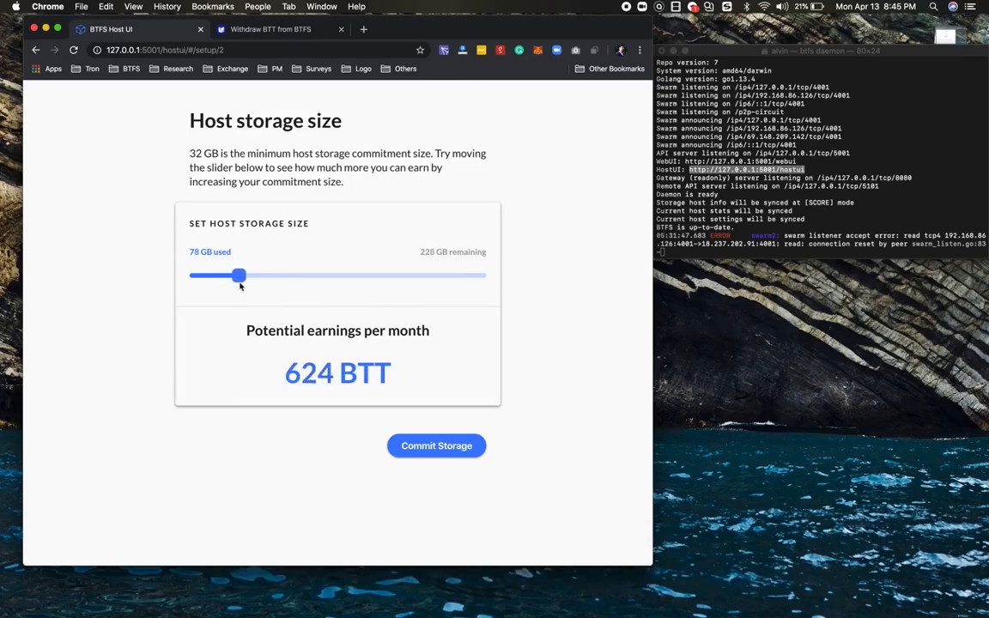
pyautogui.moveTo(238, 274); pyautogui.dragTo(260, 275)
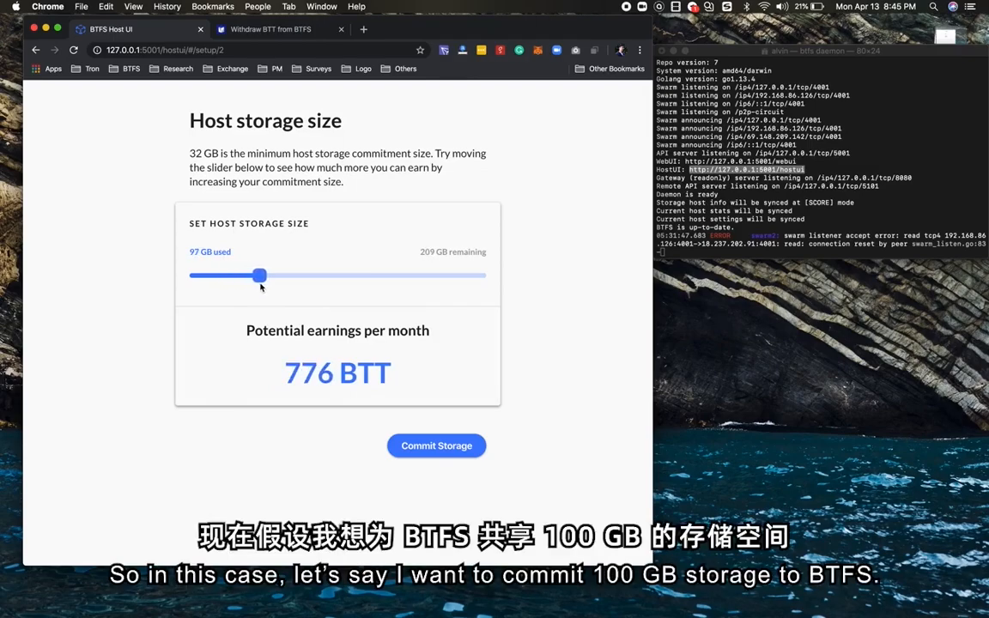
pyautogui.moveTo(260, 276); pyautogui.dragTo(264, 275)
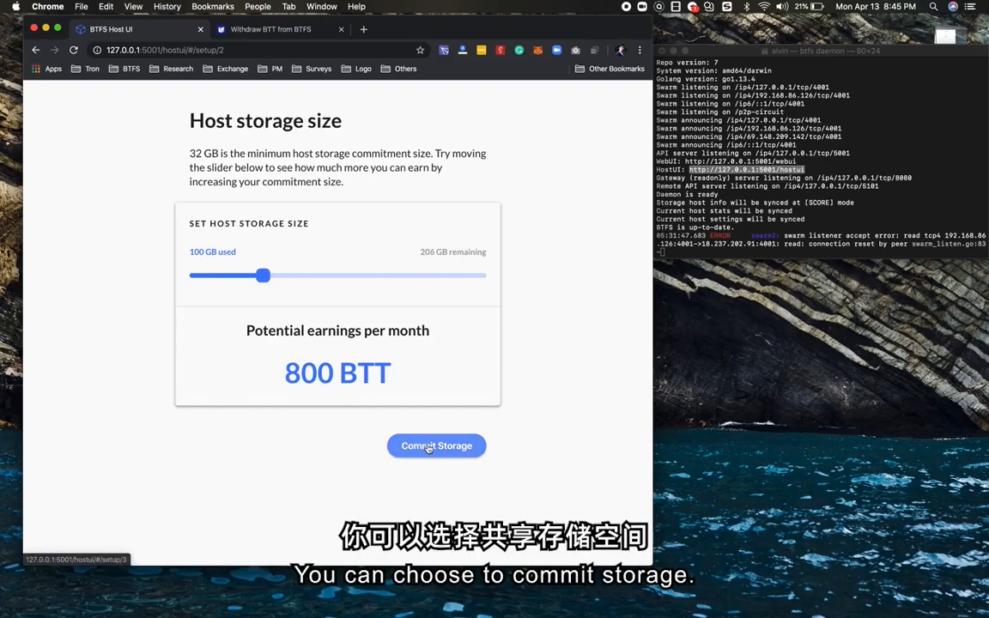
pyautogui.click(436, 445)
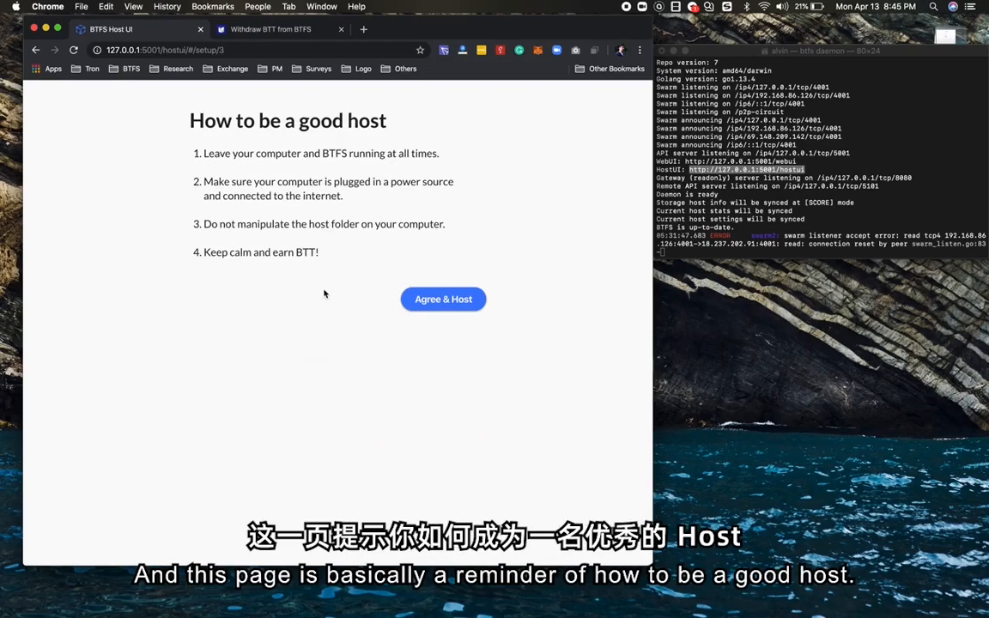
pyautogui.moveTo(376, 365)
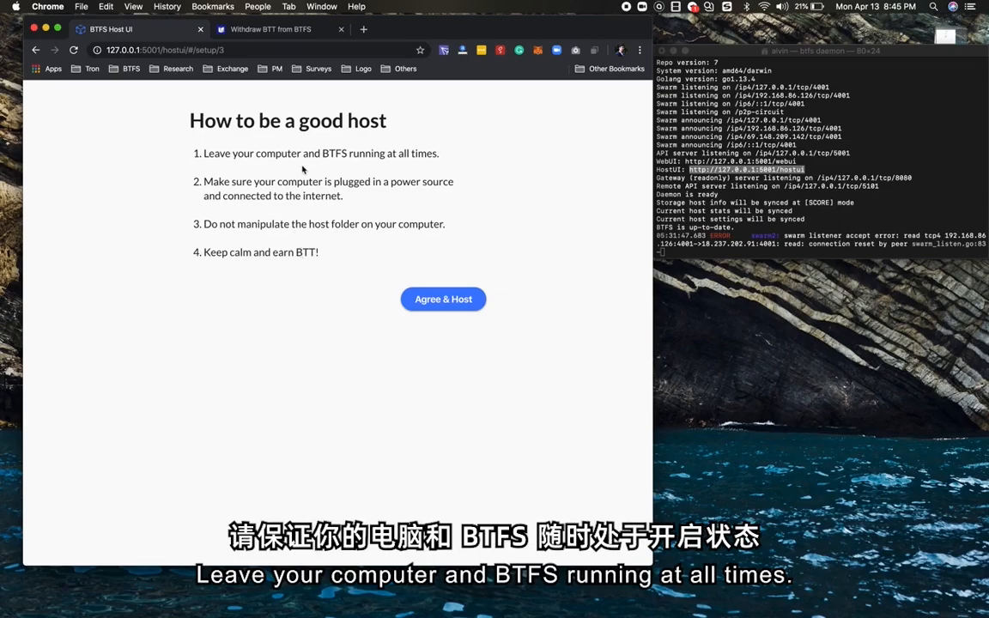
pyautogui.moveTo(317, 164)
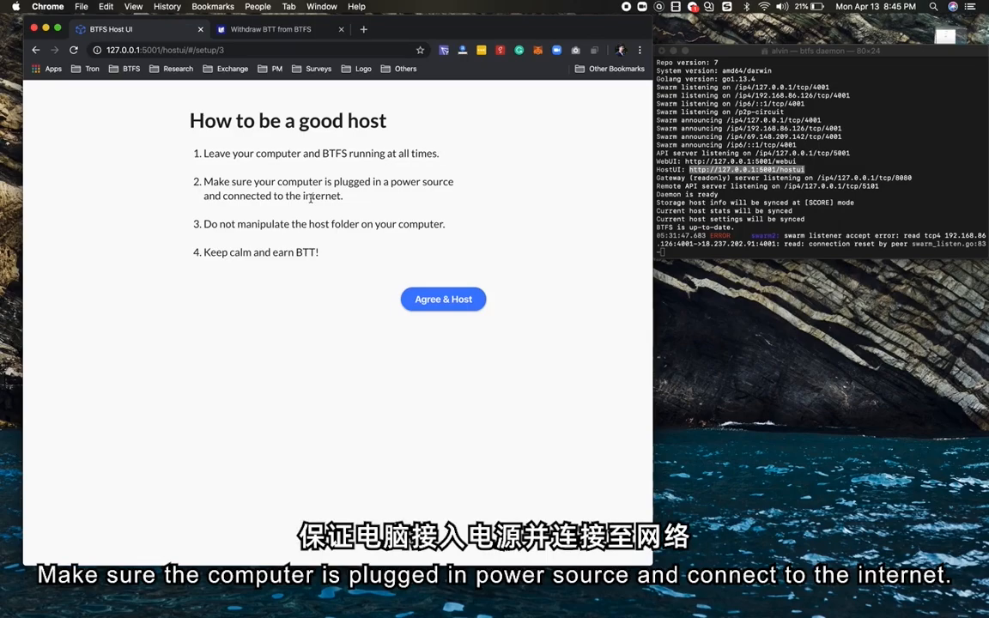
pyautogui.moveTo(373, 220)
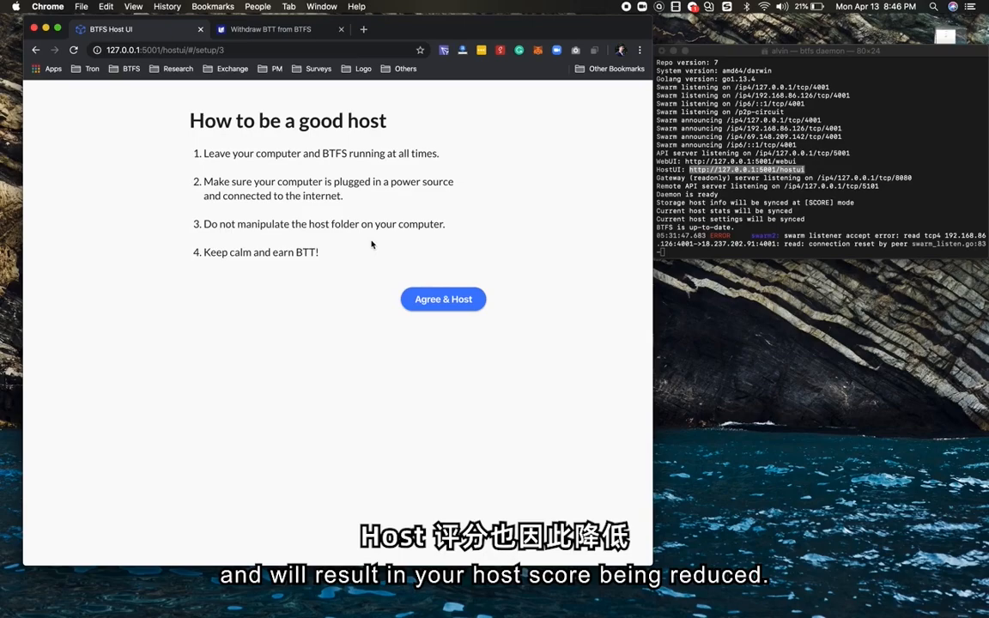
pyautogui.moveTo(262, 240)
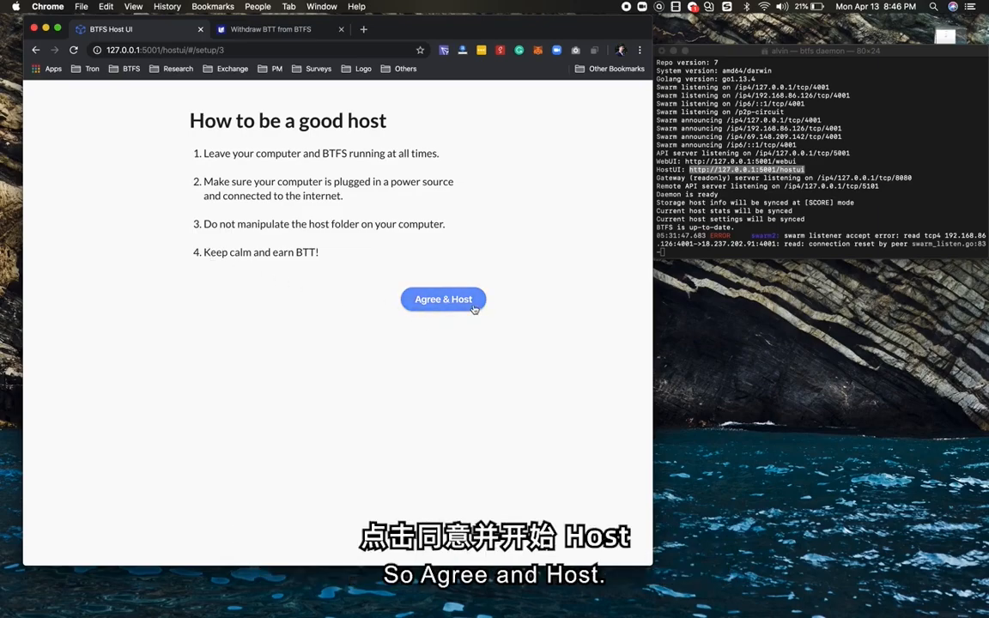
# Agree to the hosting guidelines, reaching a dashboard with score 2/10 and 100 GB remaining
pyautogui.click(443, 298)
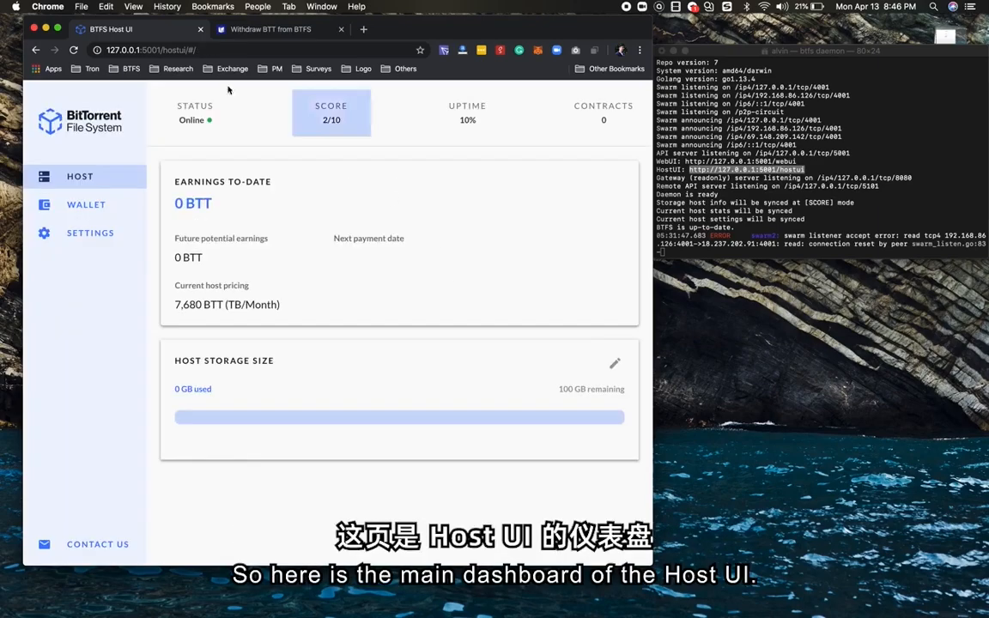
pyautogui.moveTo(457, 502)
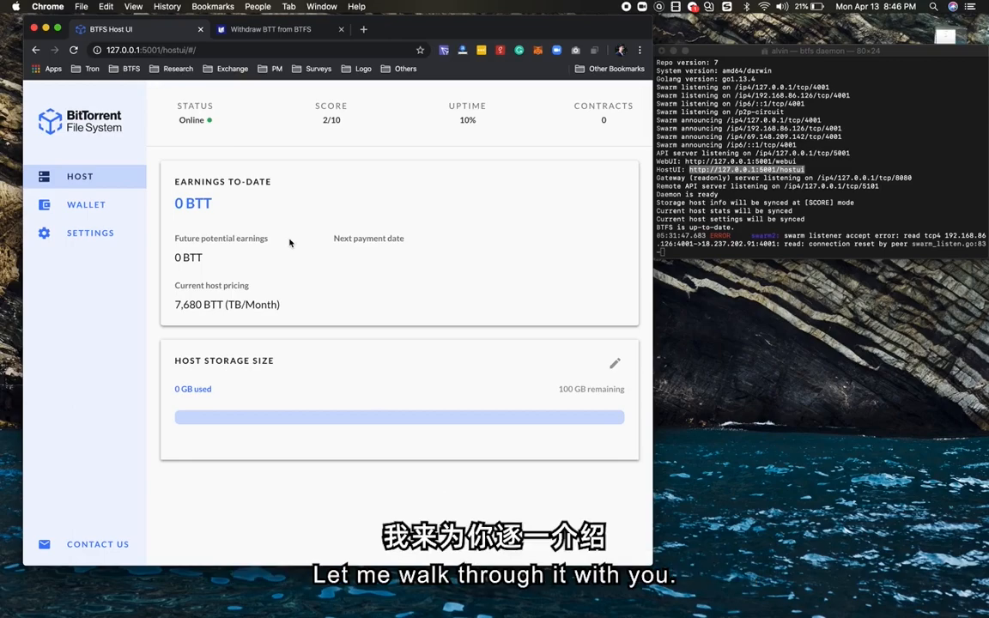
pyautogui.moveTo(162, 144)
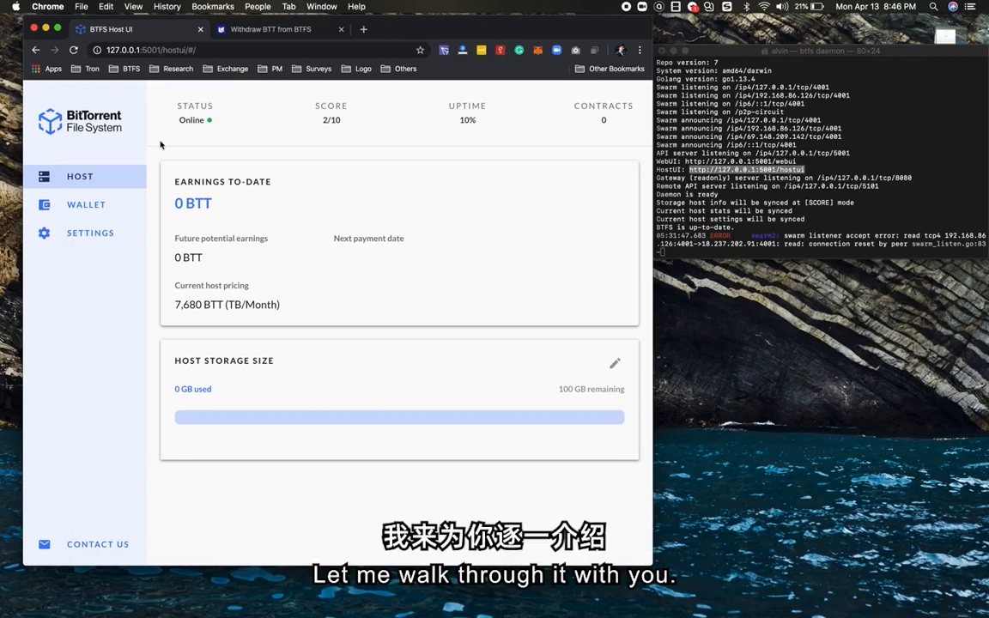
pyautogui.moveTo(40, 125)
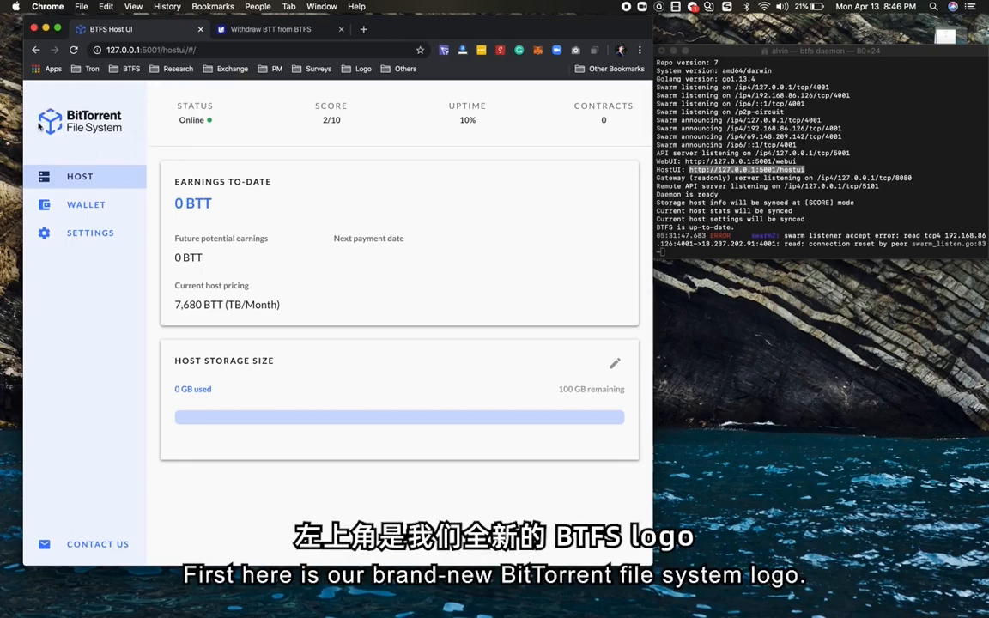
pyautogui.moveTo(112, 103)
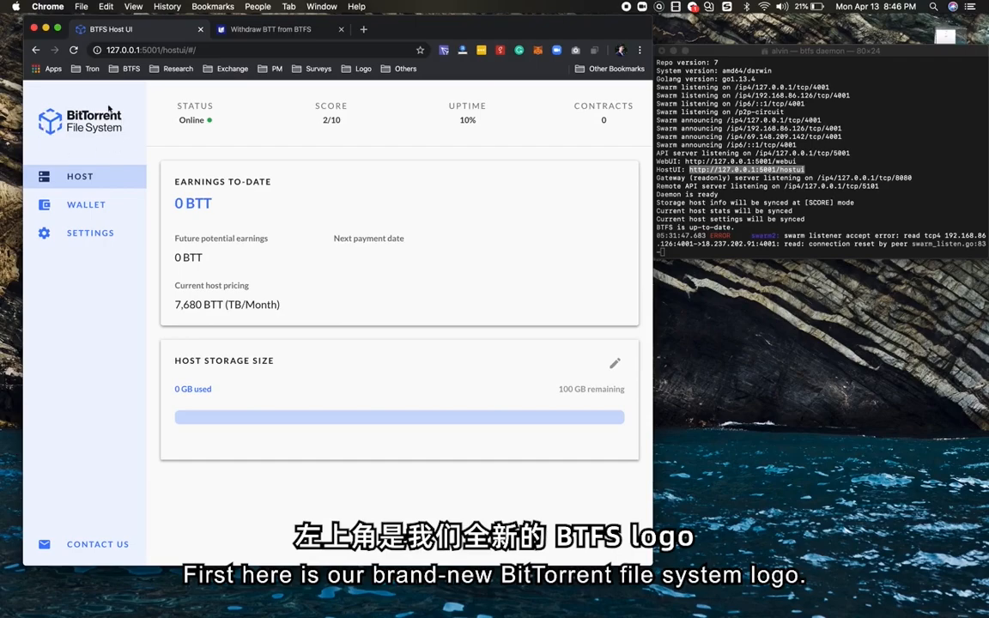
pyautogui.moveTo(195, 119)
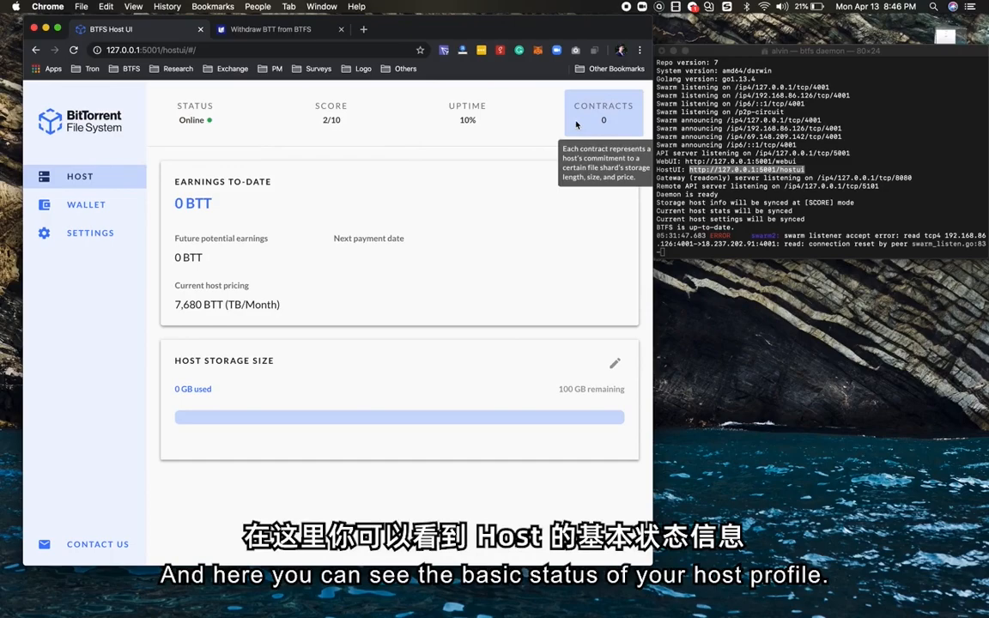
pyautogui.moveTo(309, 105)
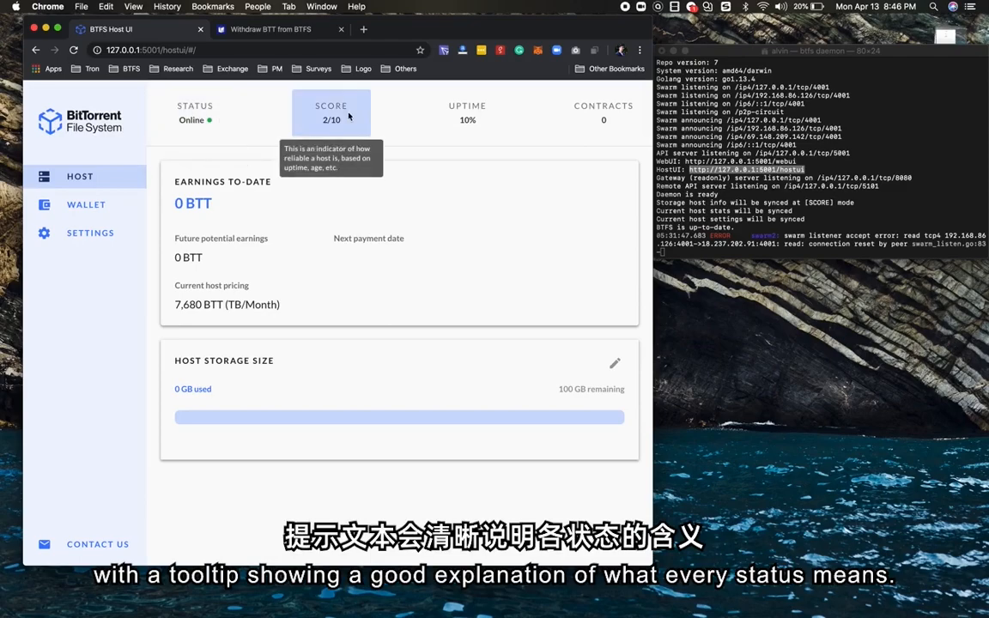
pyautogui.moveTo(194, 120)
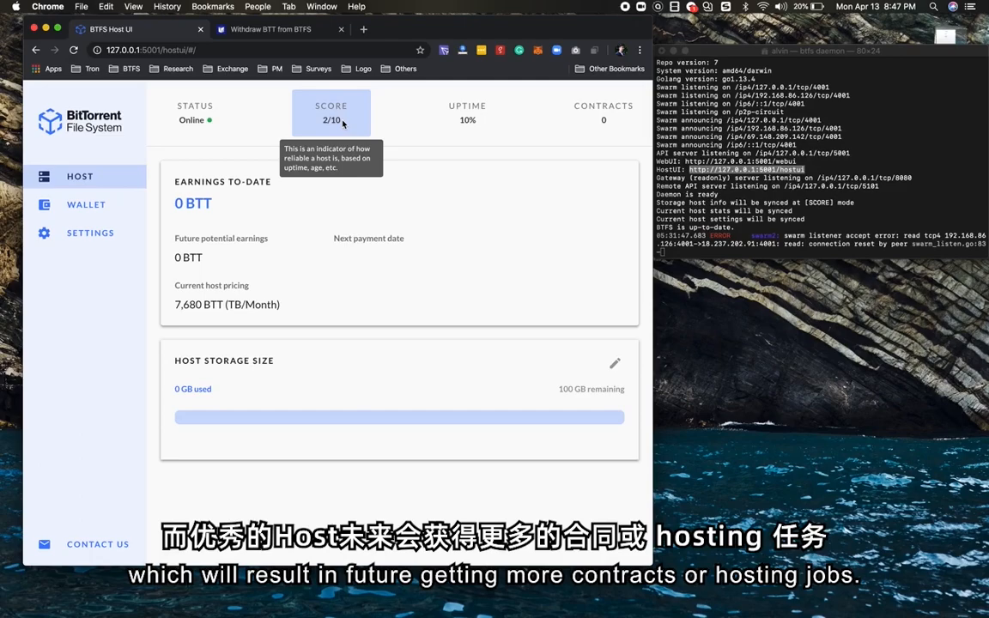
pyautogui.moveTo(467, 119)
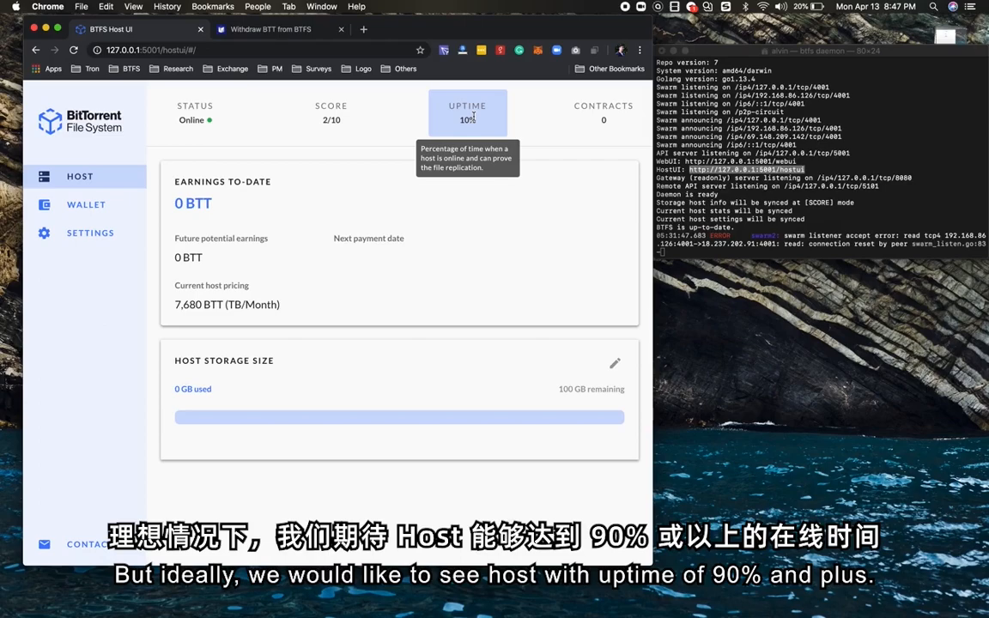
pyautogui.moveTo(589, 120)
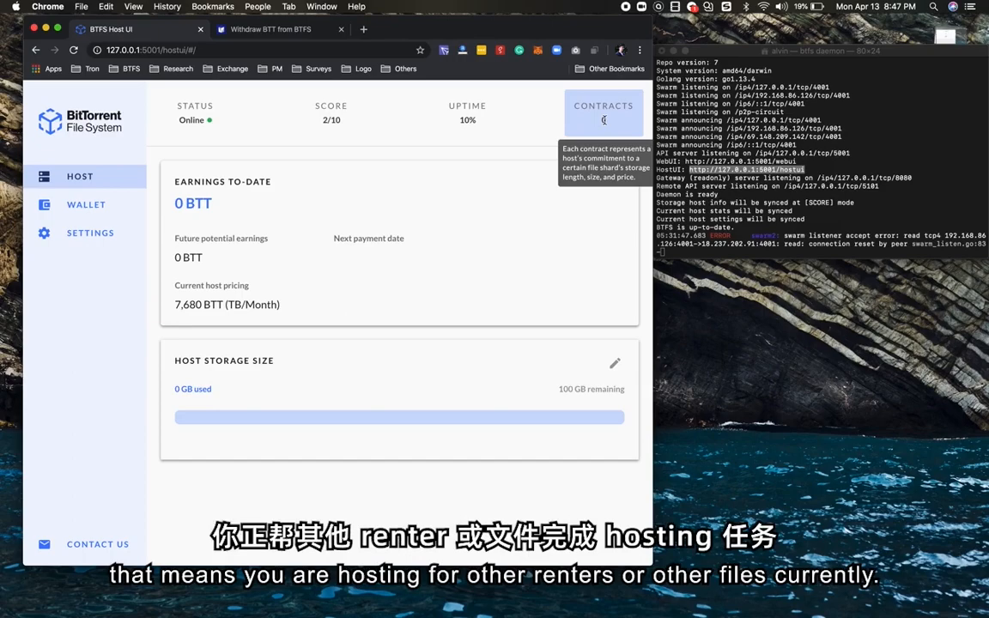
pyautogui.moveTo(206, 168)
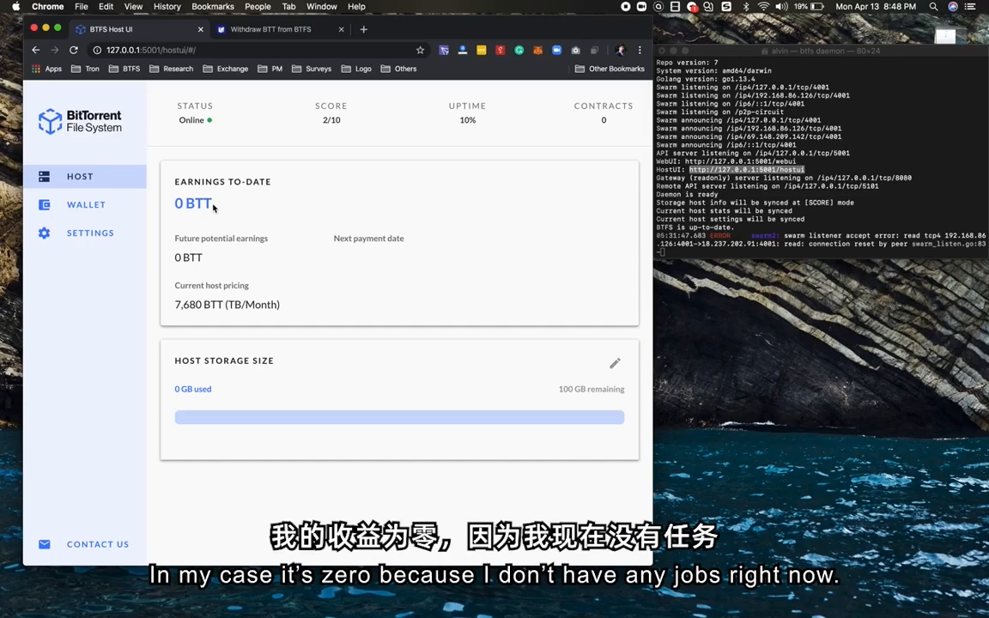
pyautogui.moveTo(248, 208)
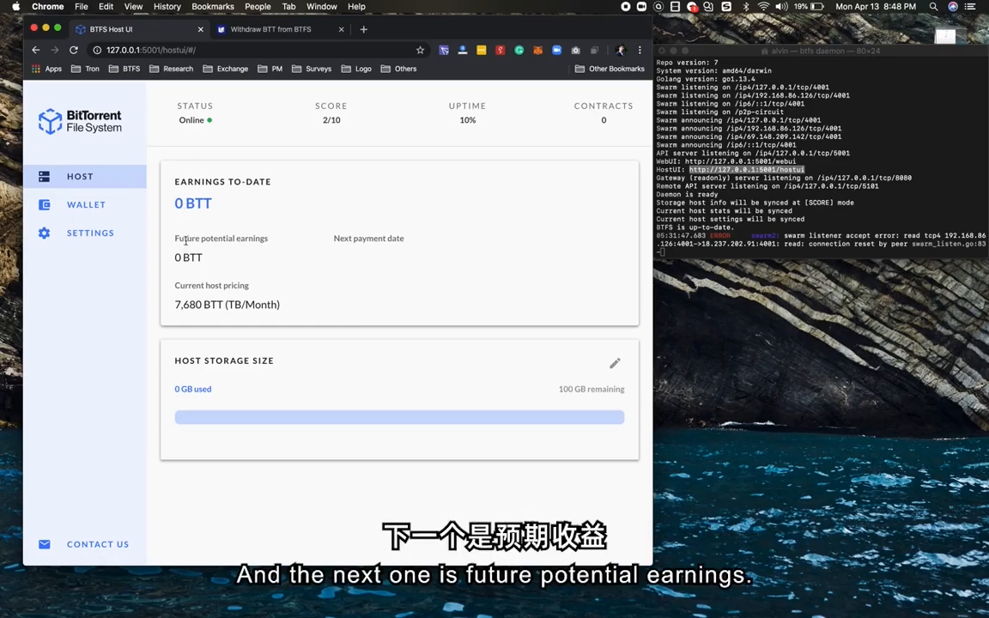
pyautogui.moveTo(262, 252)
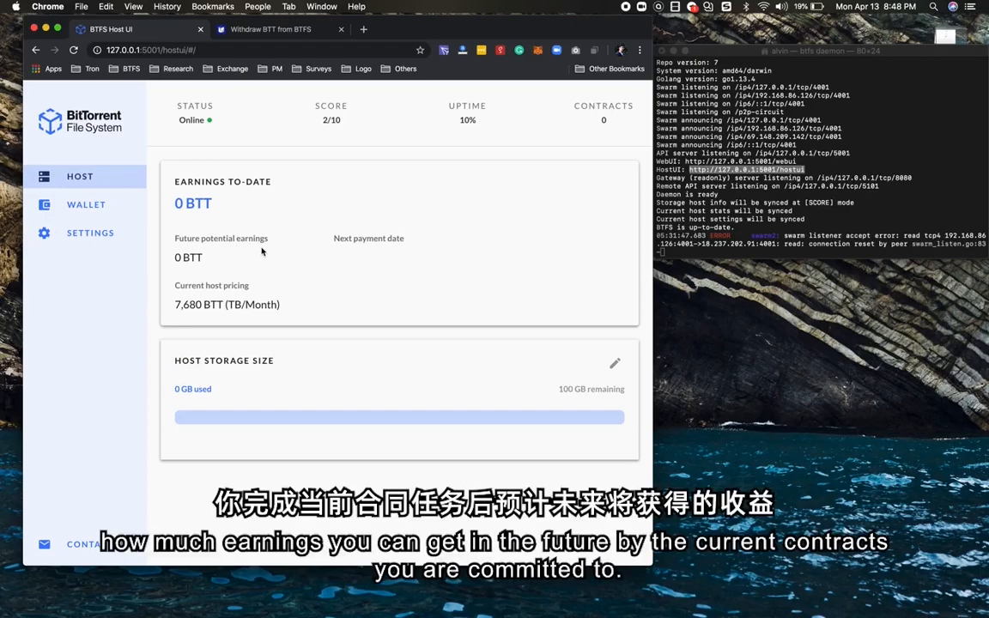
pyautogui.moveTo(279, 238)
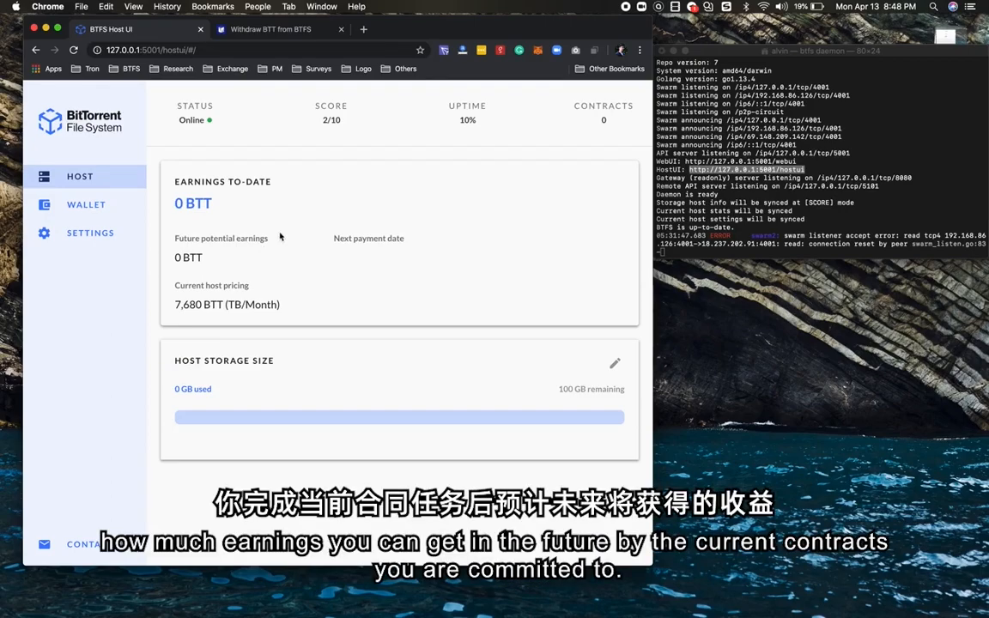
pyautogui.moveTo(630, 114)
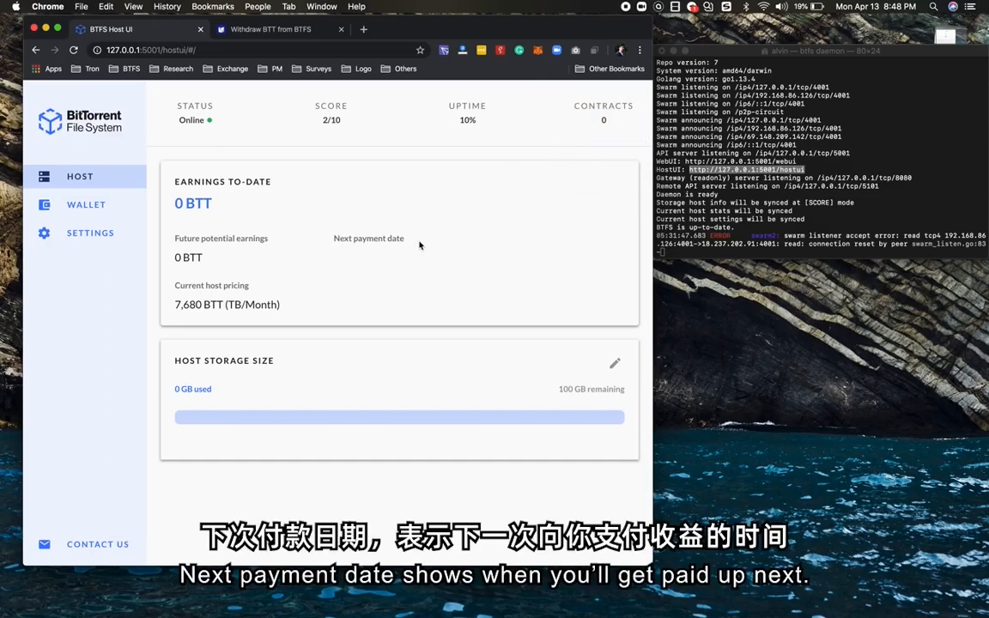
pyautogui.moveTo(352, 259)
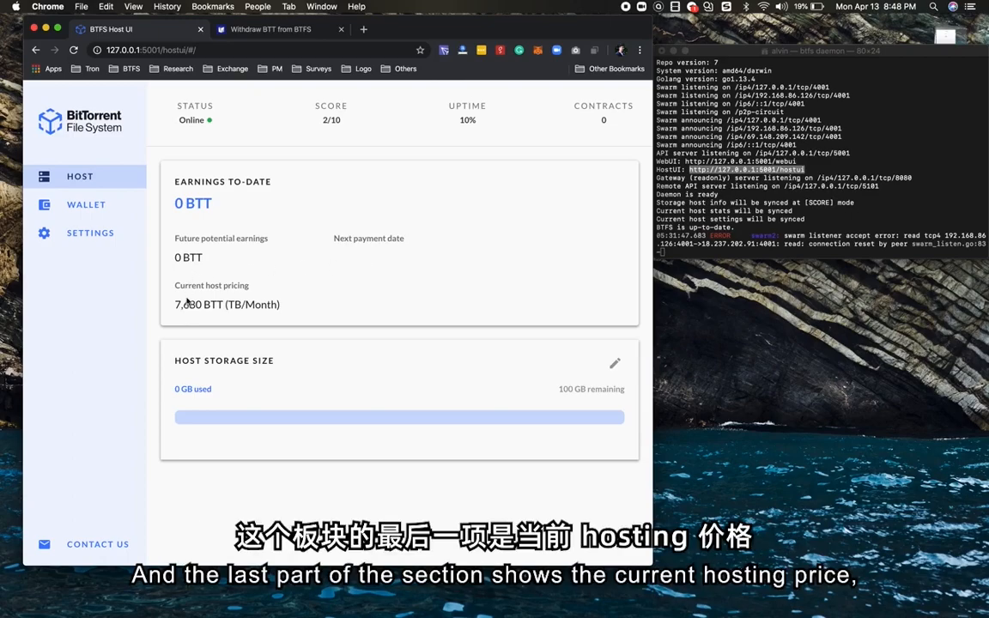
pyautogui.doubleClick(198, 304)
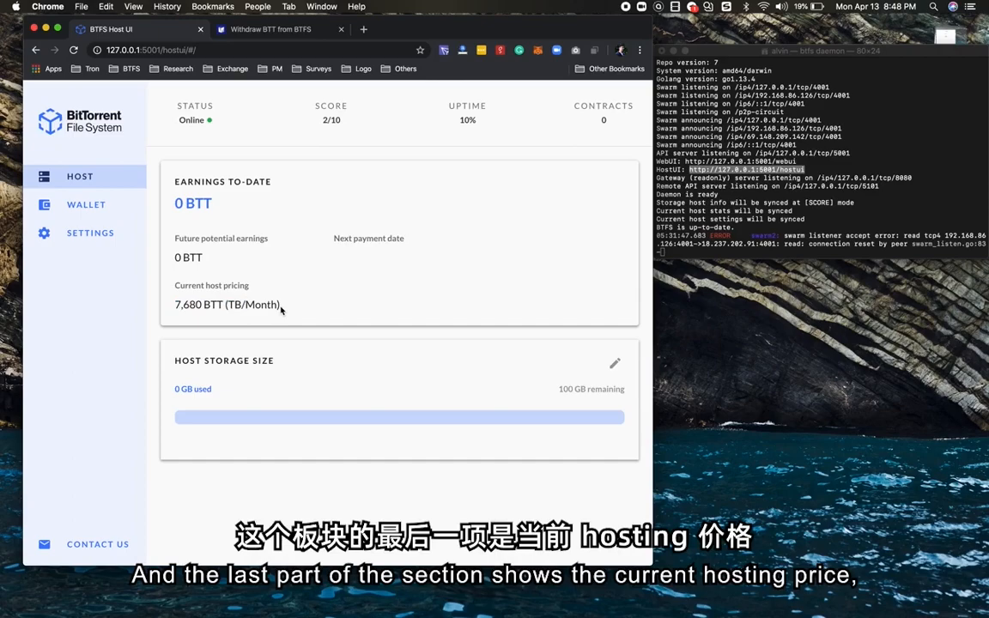
pyautogui.moveTo(224, 297)
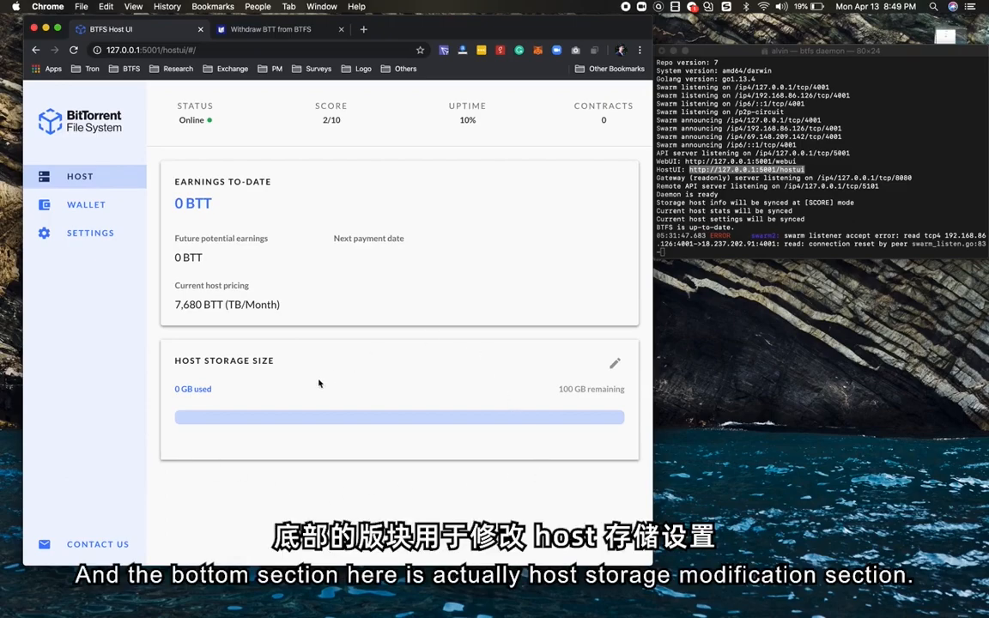
pyautogui.moveTo(286, 464)
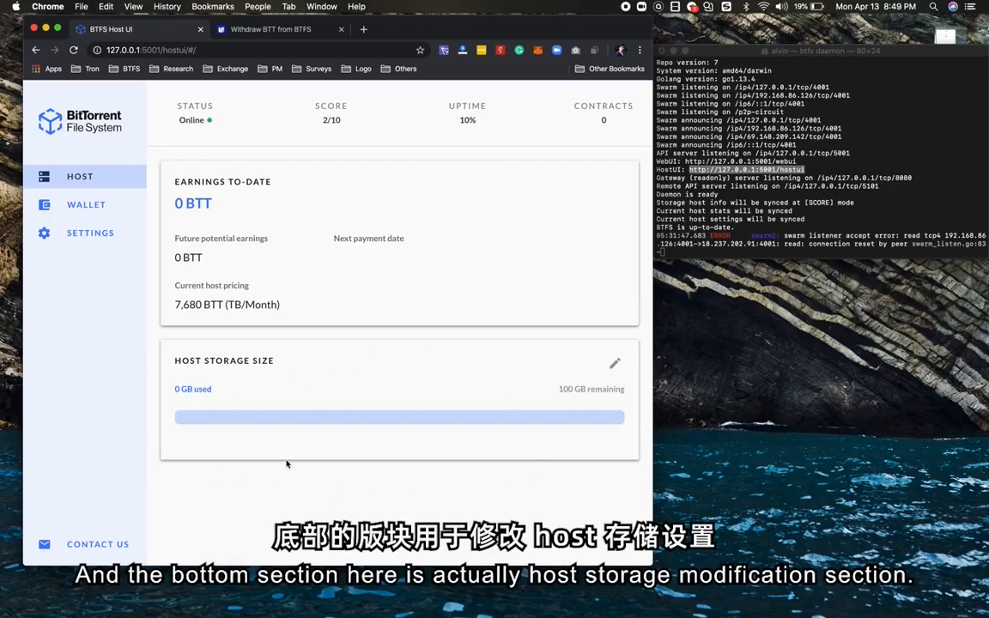
pyautogui.moveTo(181, 382)
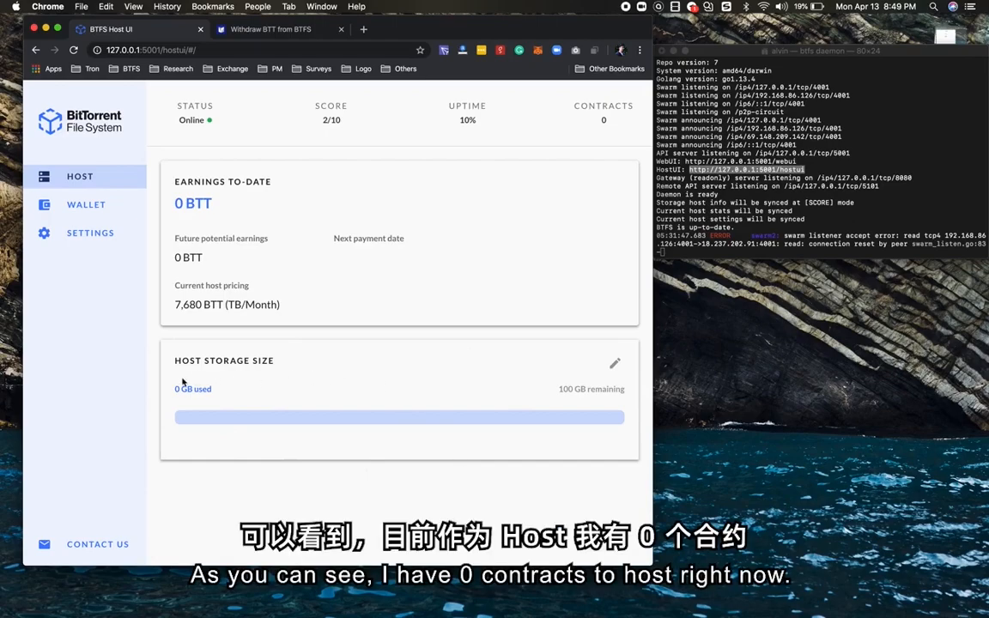
pyautogui.moveTo(180, 416)
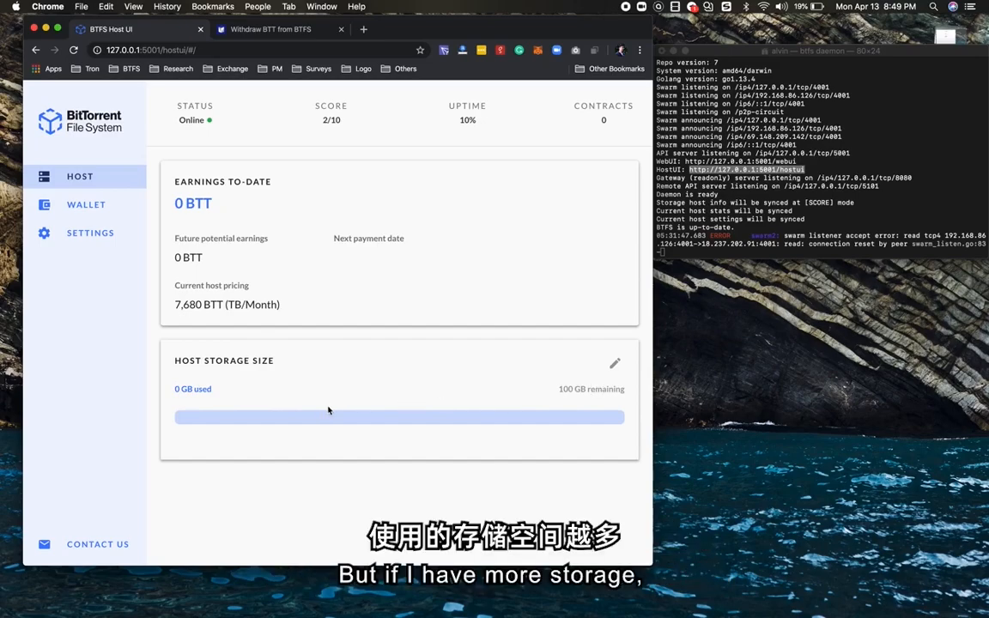
pyautogui.moveTo(211, 413)
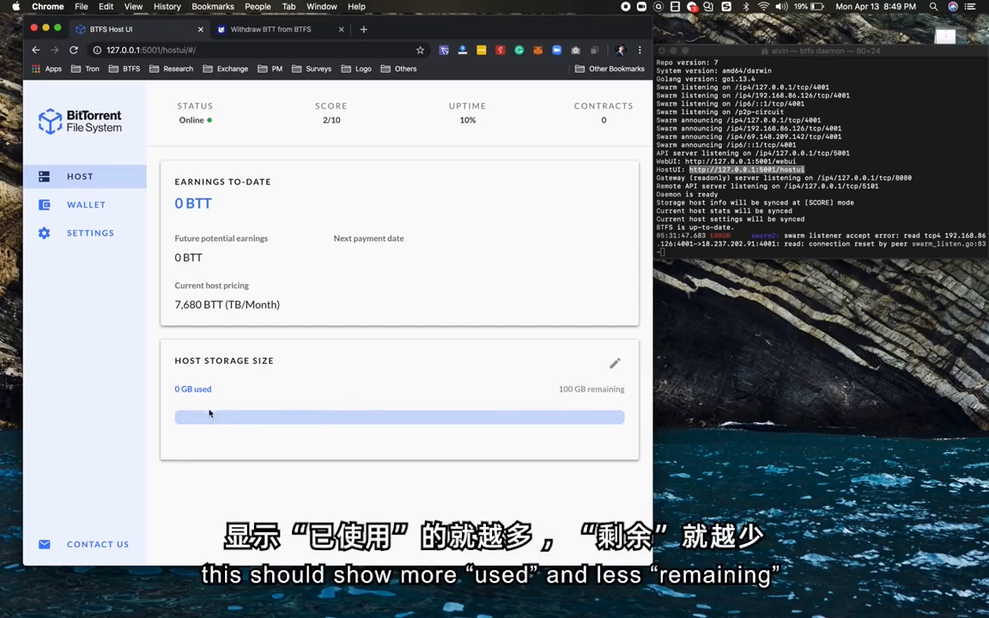
pyautogui.moveTo(615, 406)
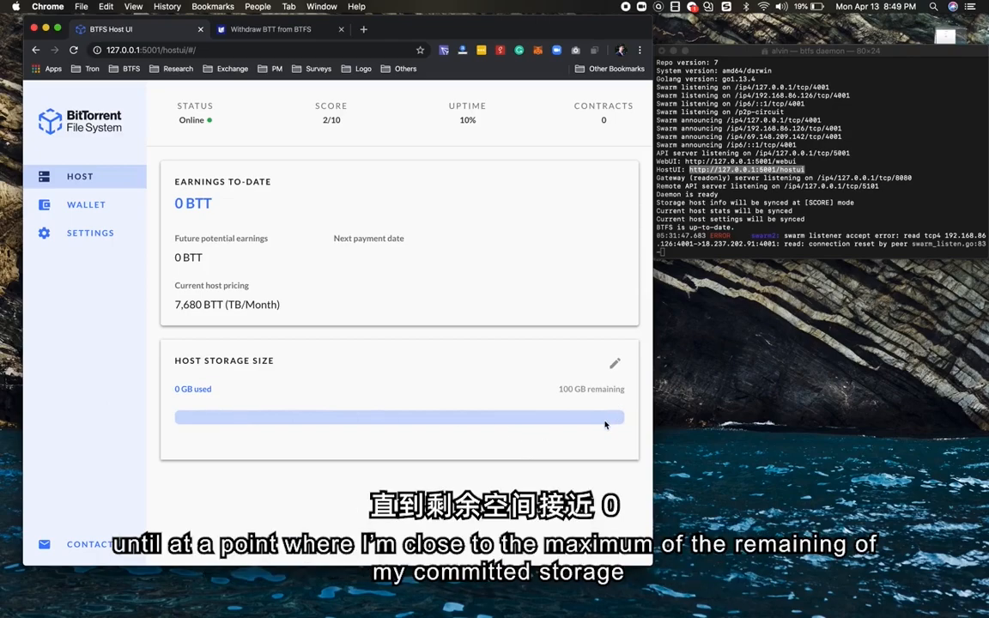
pyautogui.moveTo(607, 421)
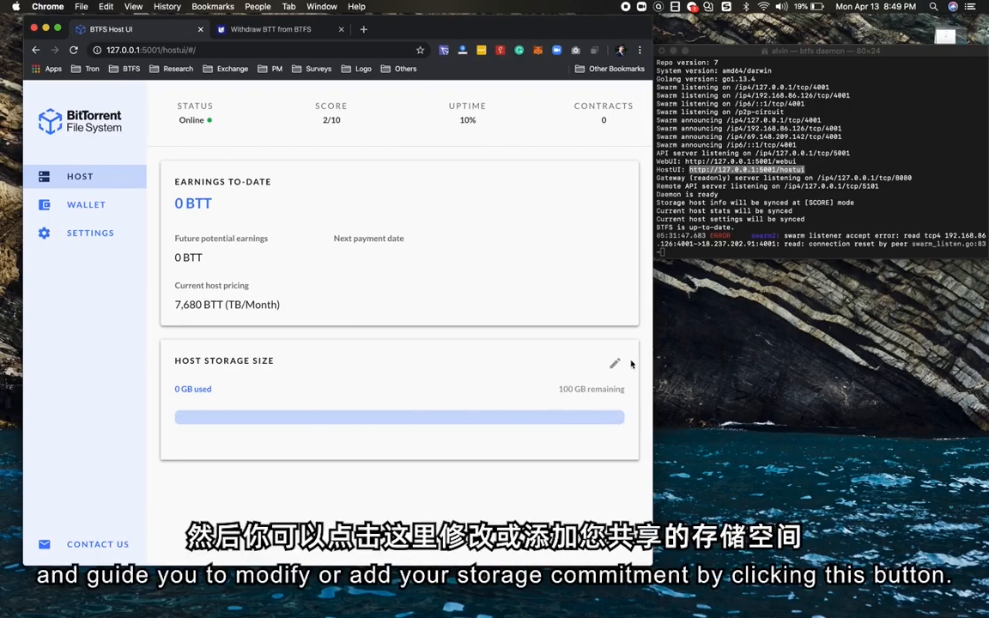
pyautogui.moveTo(614, 365)
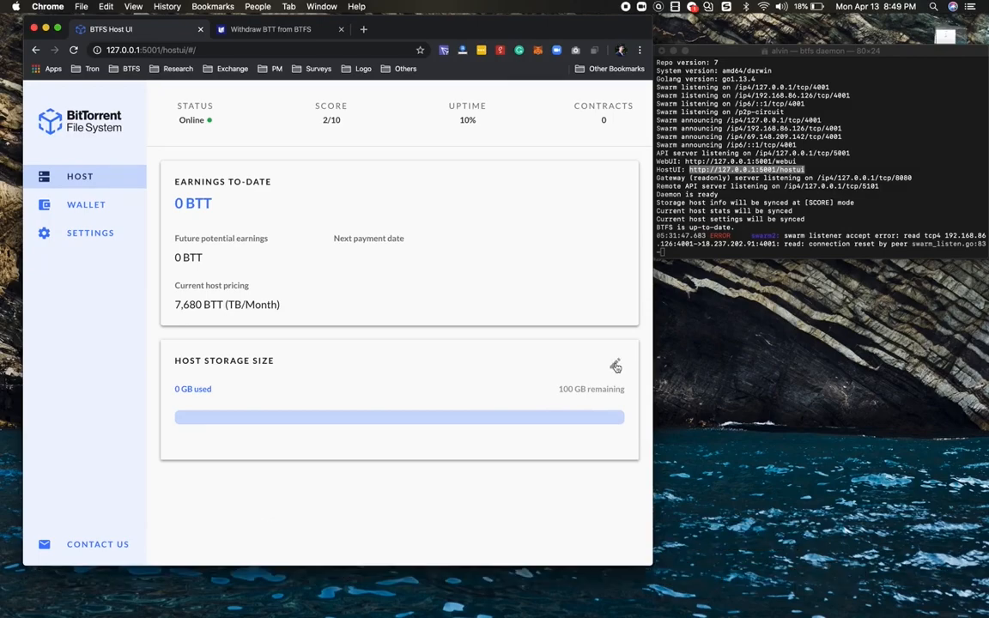
pyautogui.click(614, 366)
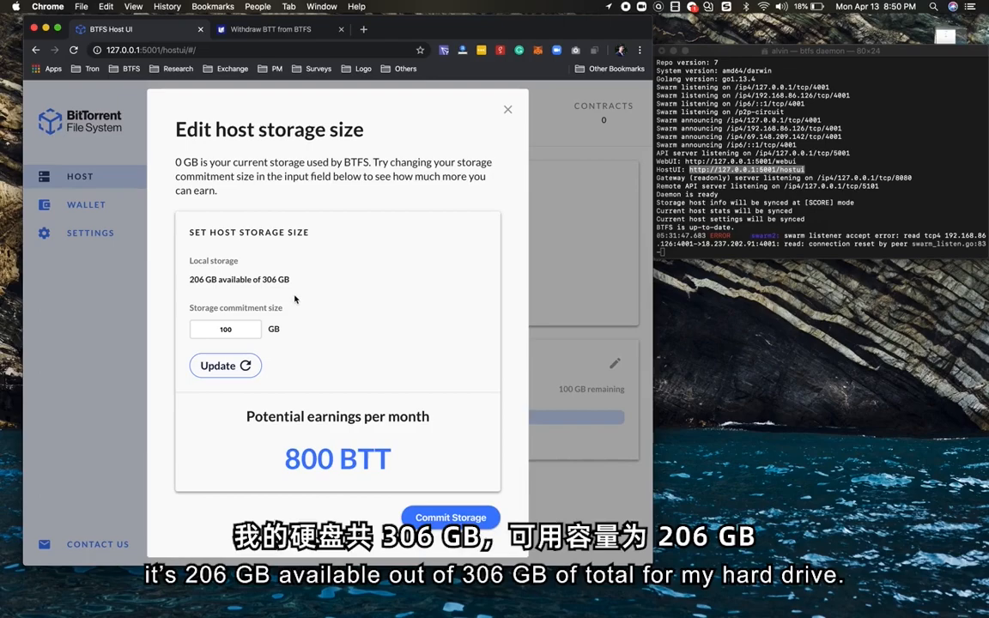
# Edit Host Storage Size, preview 32 GB, then update and commit 200 GB
pyautogui.click(225, 328)
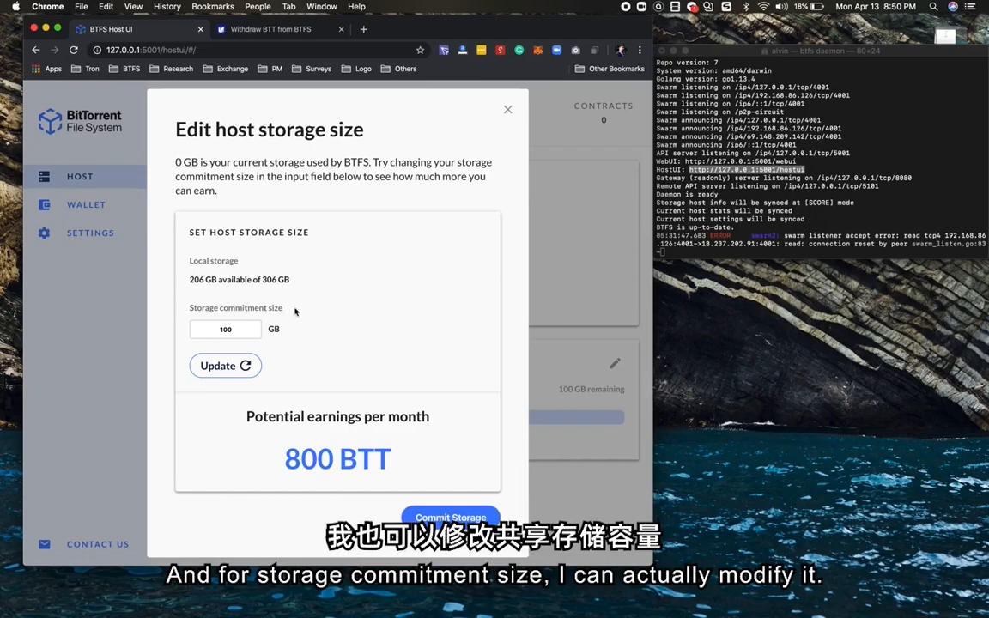
pyautogui.click(225, 328)
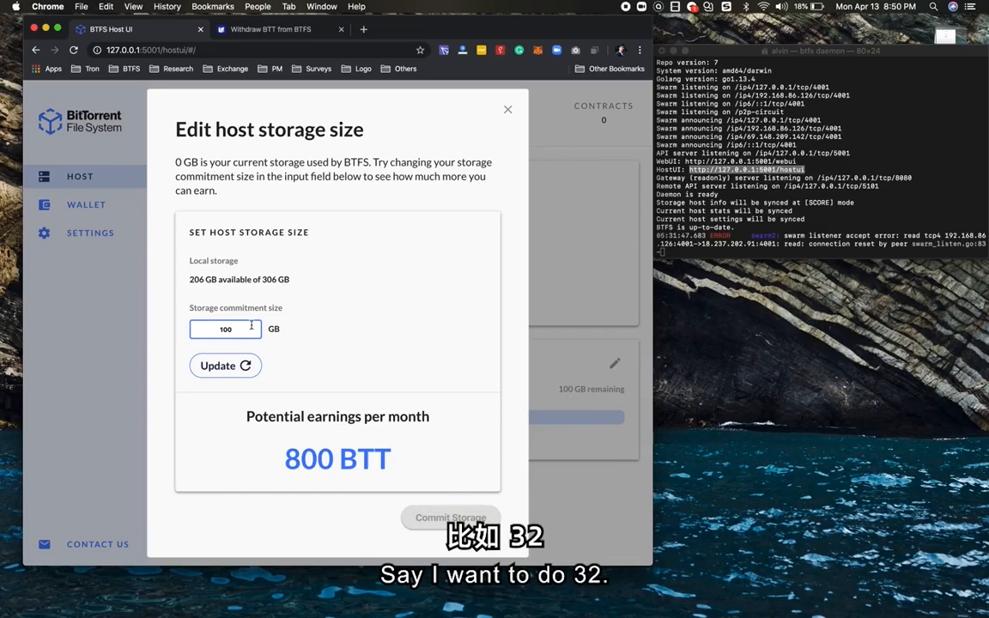
pyautogui.write('32')
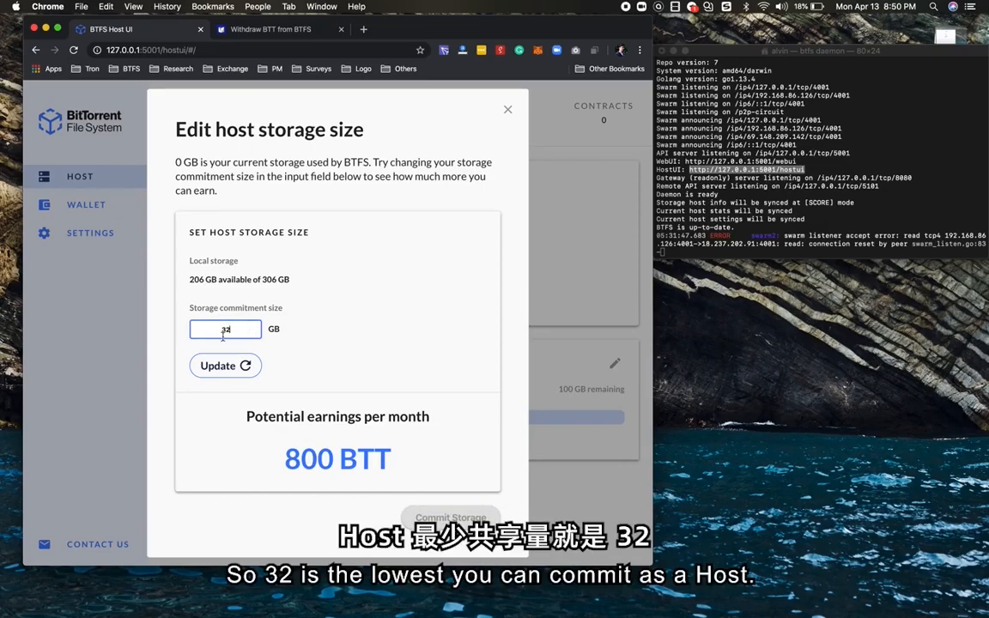
pyautogui.click(225, 366)
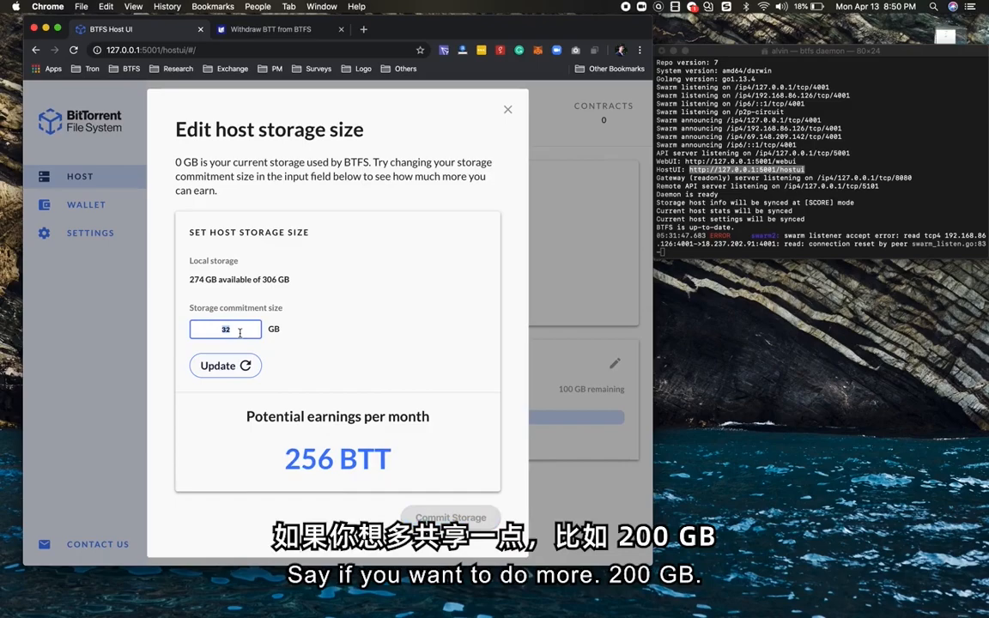
pyautogui.write('200')
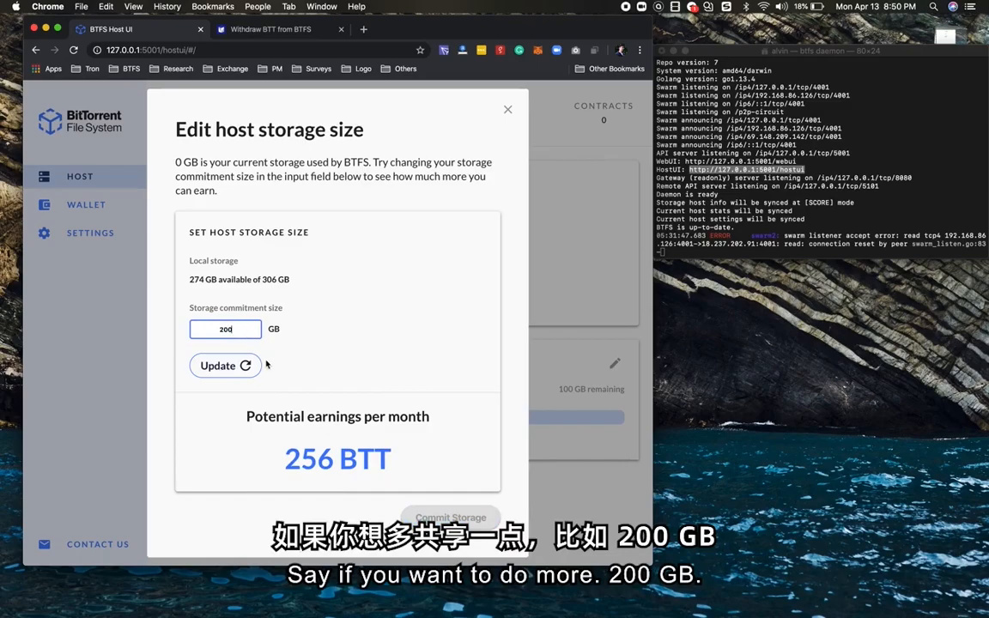
pyautogui.click(219, 366)
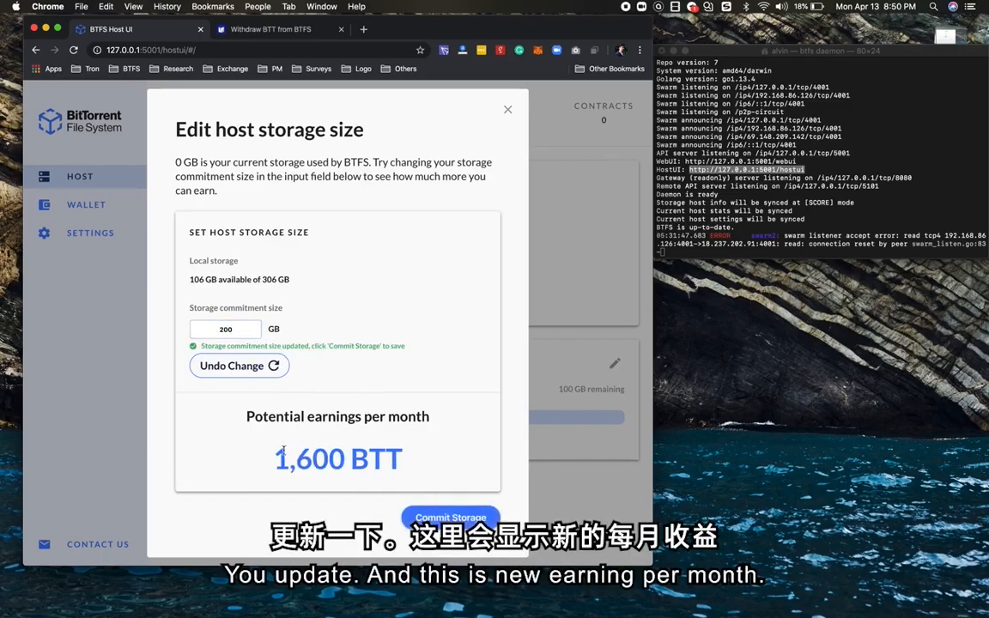
pyautogui.moveTo(405, 469)
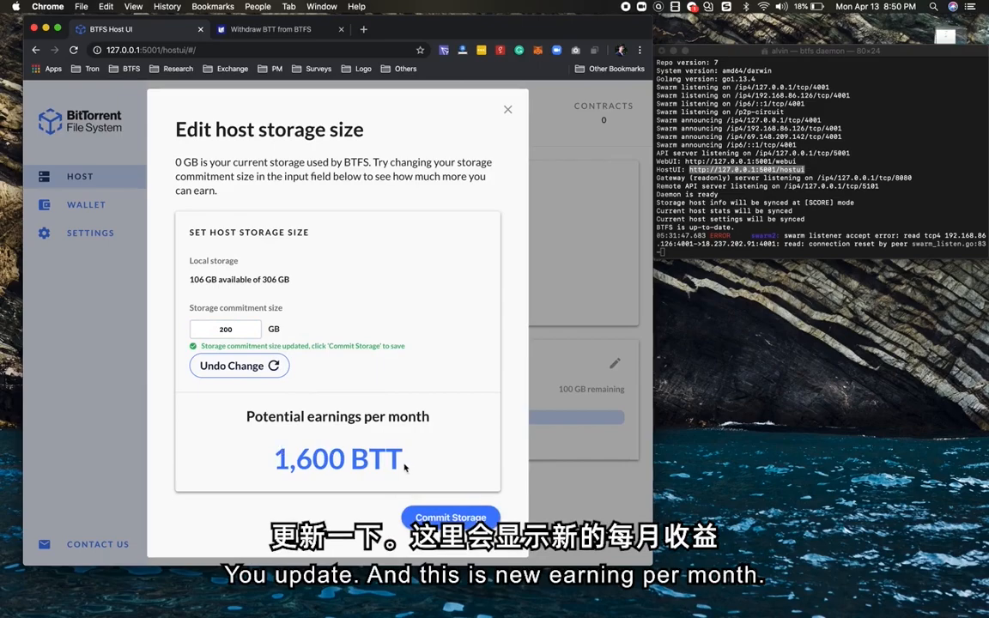
pyautogui.click(451, 516)
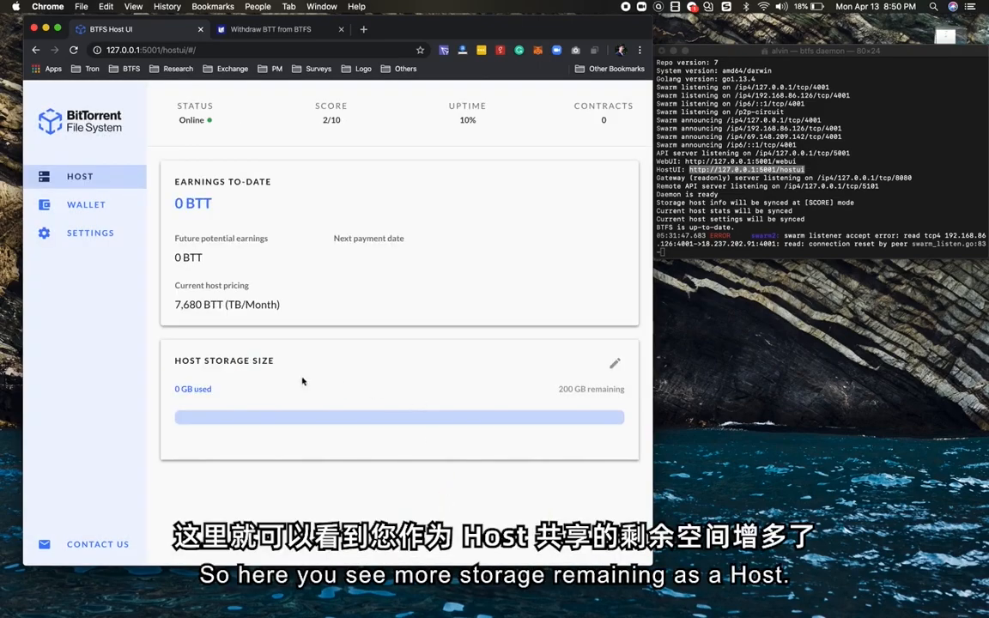
# Go to Settings to view version 1.1.0-dev and the node ID
pyautogui.doubleClick(591, 389)
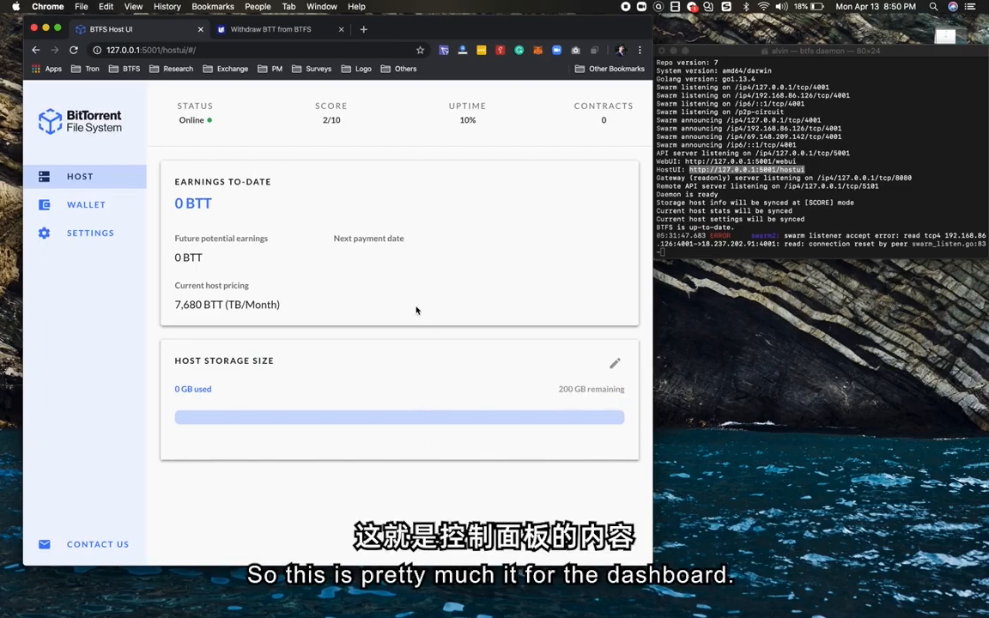
pyautogui.moveTo(114, 188)
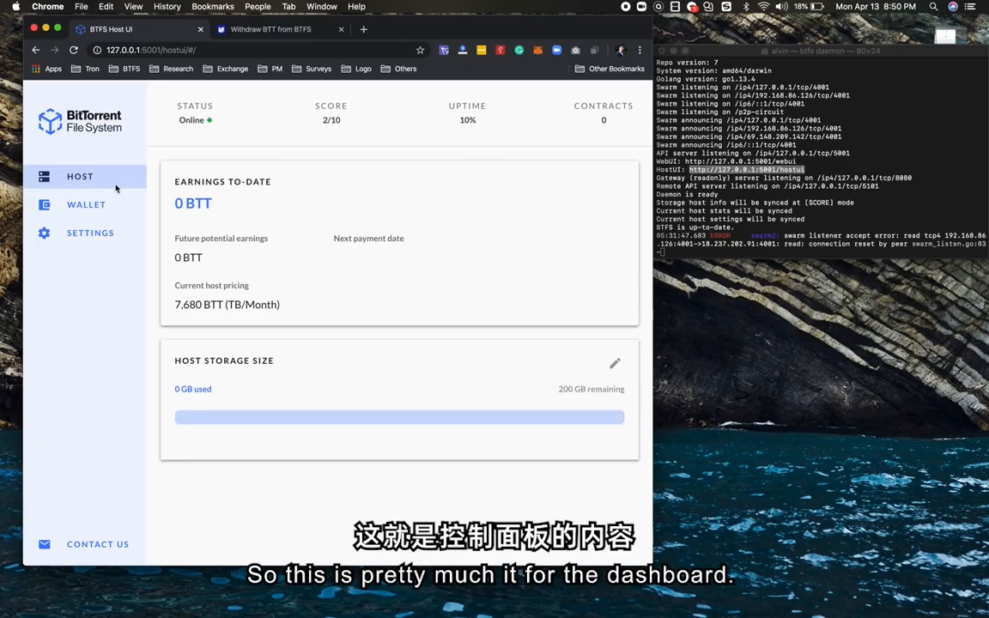
pyautogui.click(90, 232)
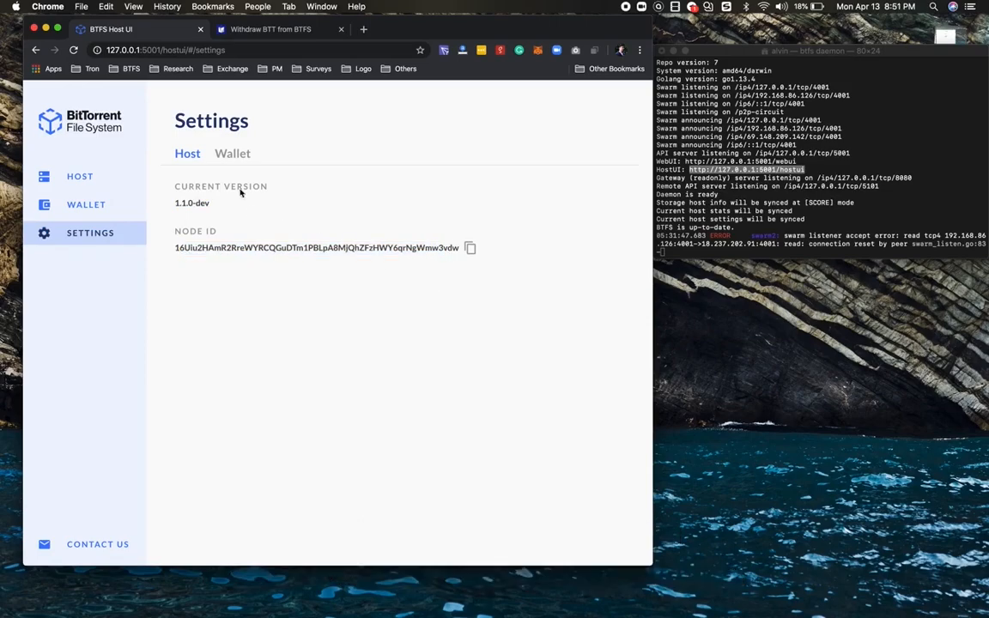
# Switch to the Wallet tab, noting the BTFS Wallet is still under development
pyautogui.click(233, 153)
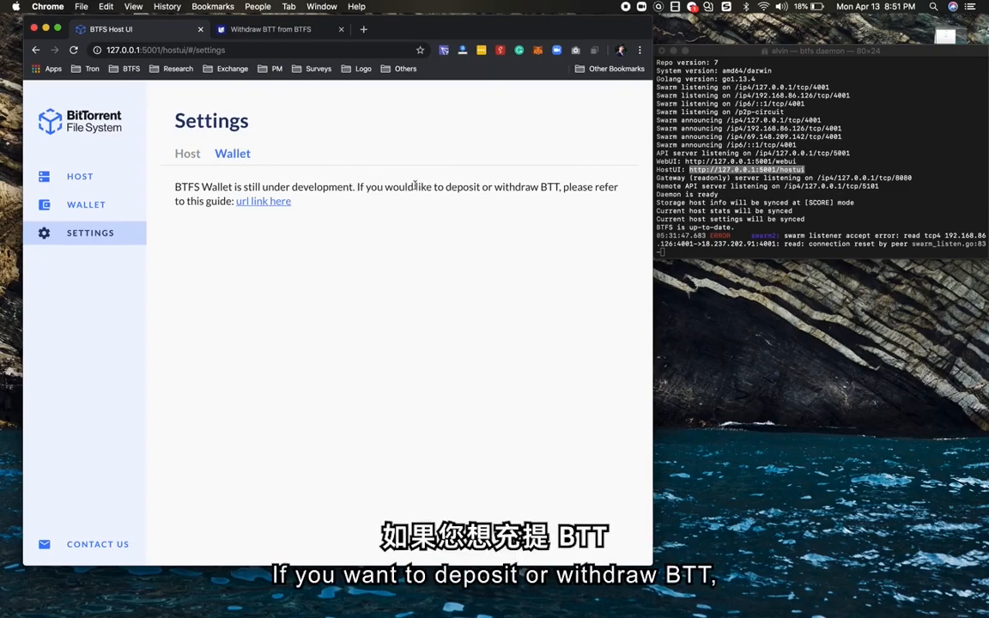
pyautogui.moveTo(510, 197)
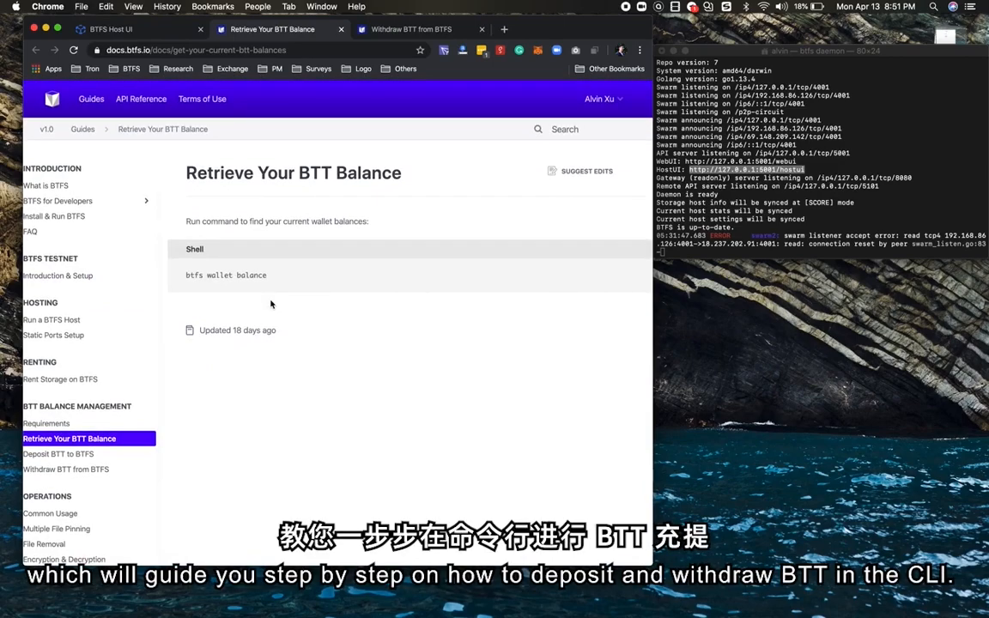
# Browse the Deposit BTT and Withdraw BTT from BTFS guides, then return to wallet settings
pyautogui.scroll(-3)
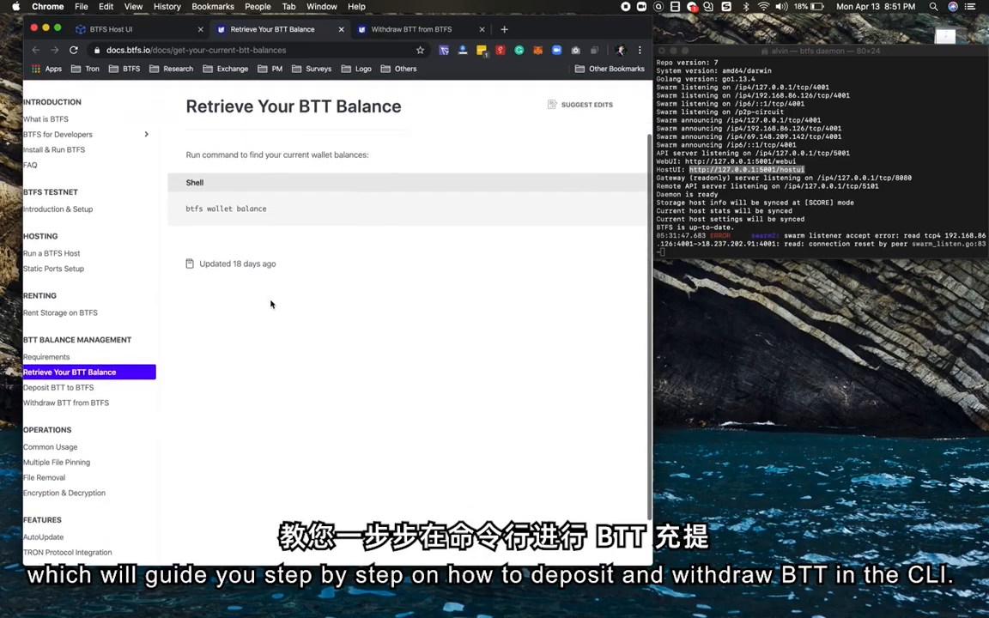
pyautogui.click(57, 455)
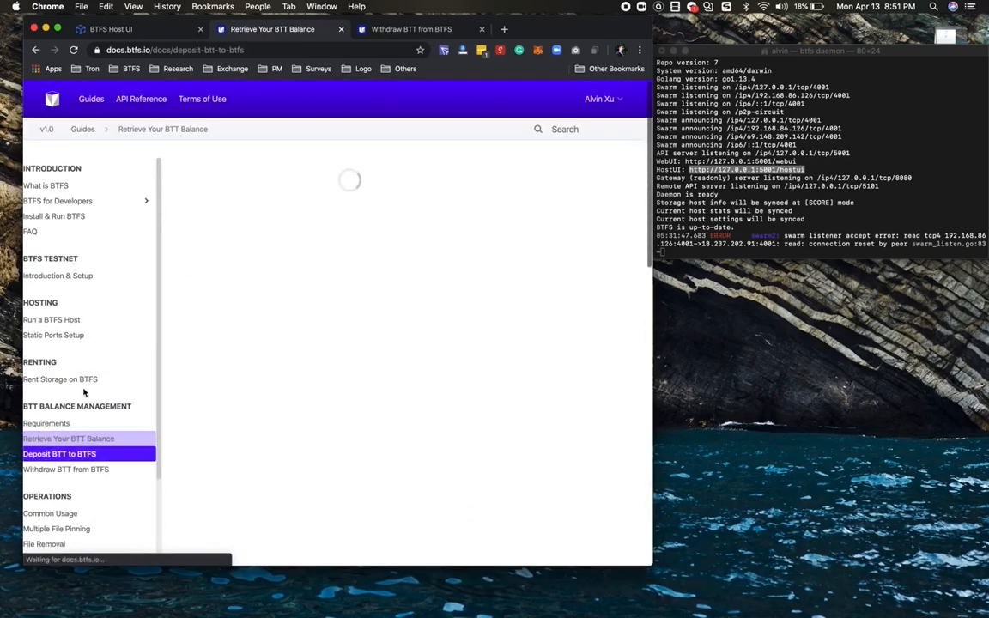
pyautogui.click(60, 454)
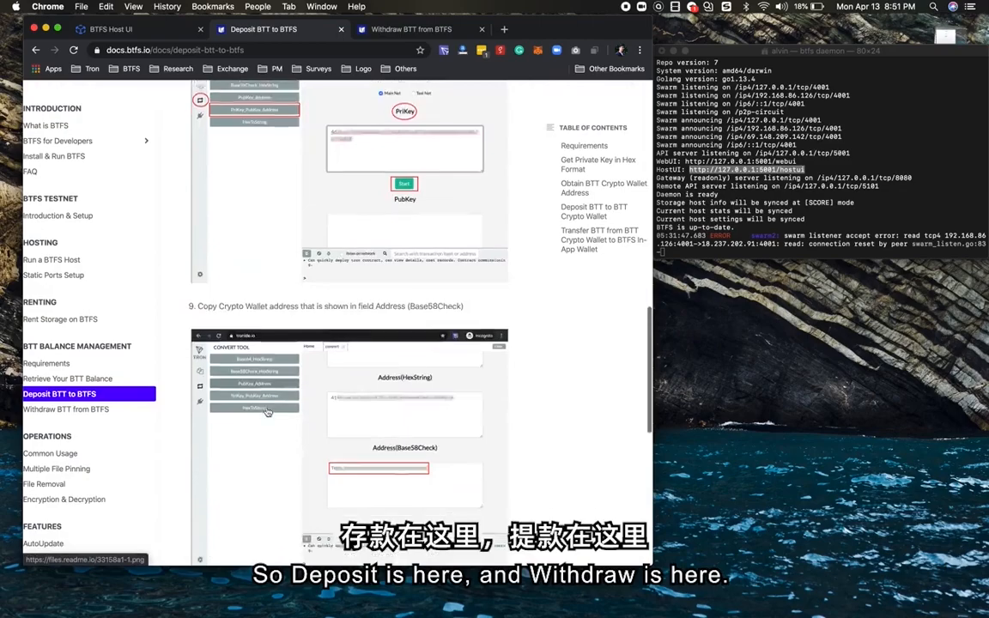
pyautogui.click(65, 410)
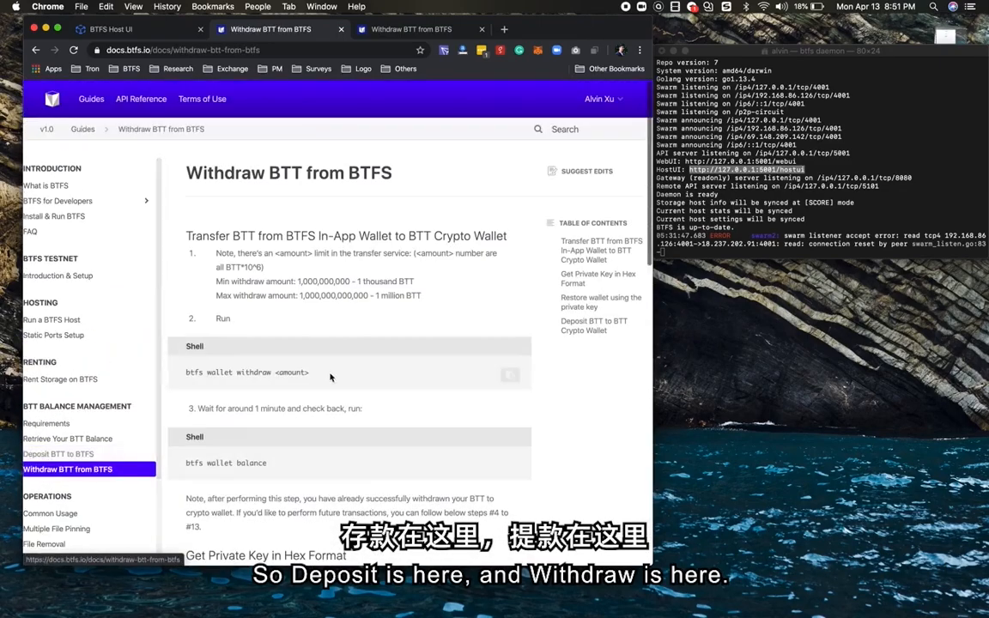
pyautogui.scroll(-3)
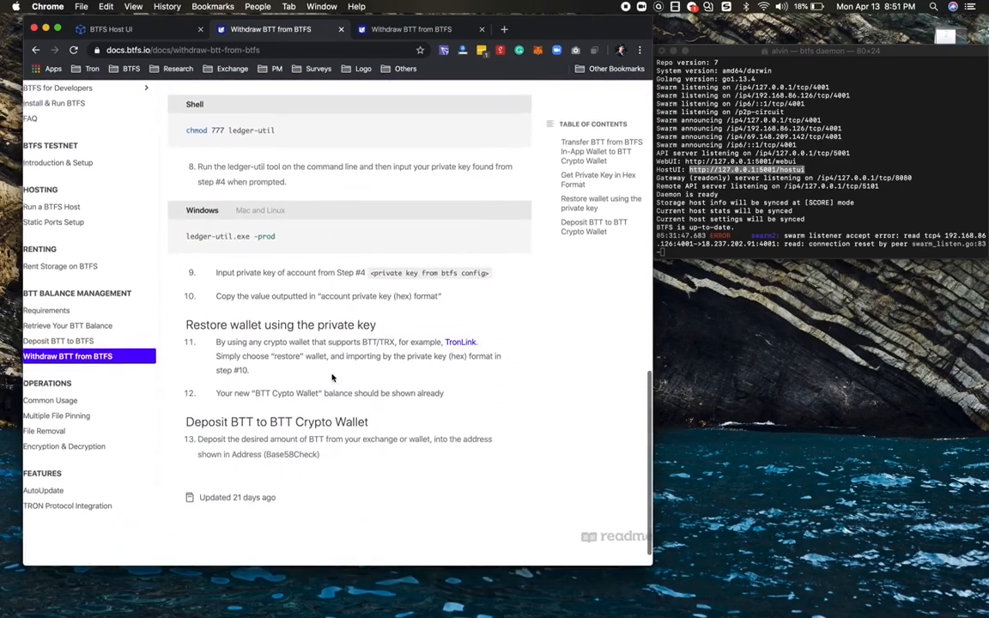
pyautogui.click(118, 28)
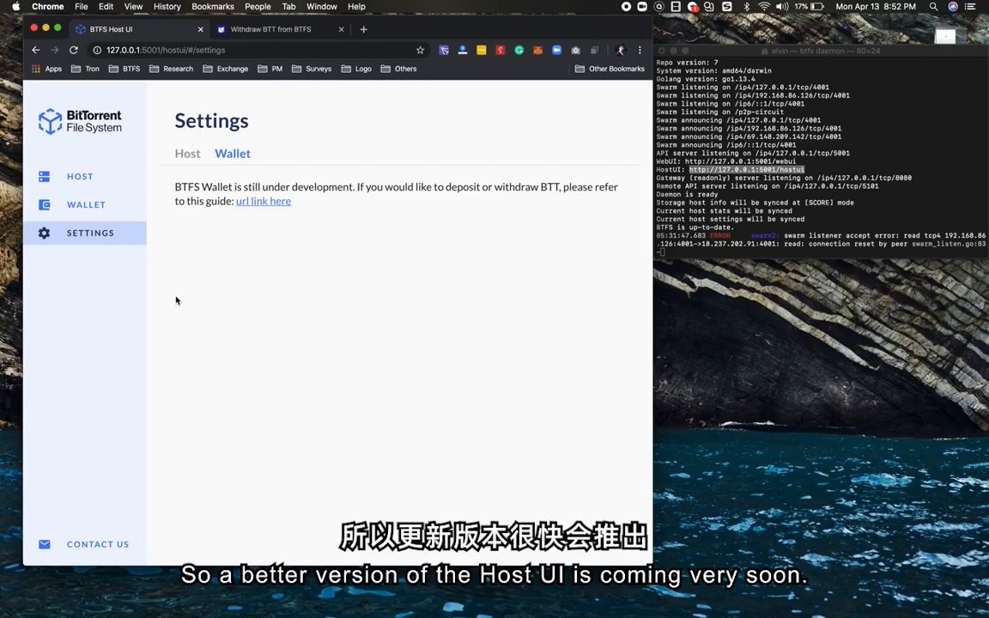
pyautogui.moveTo(247, 313)
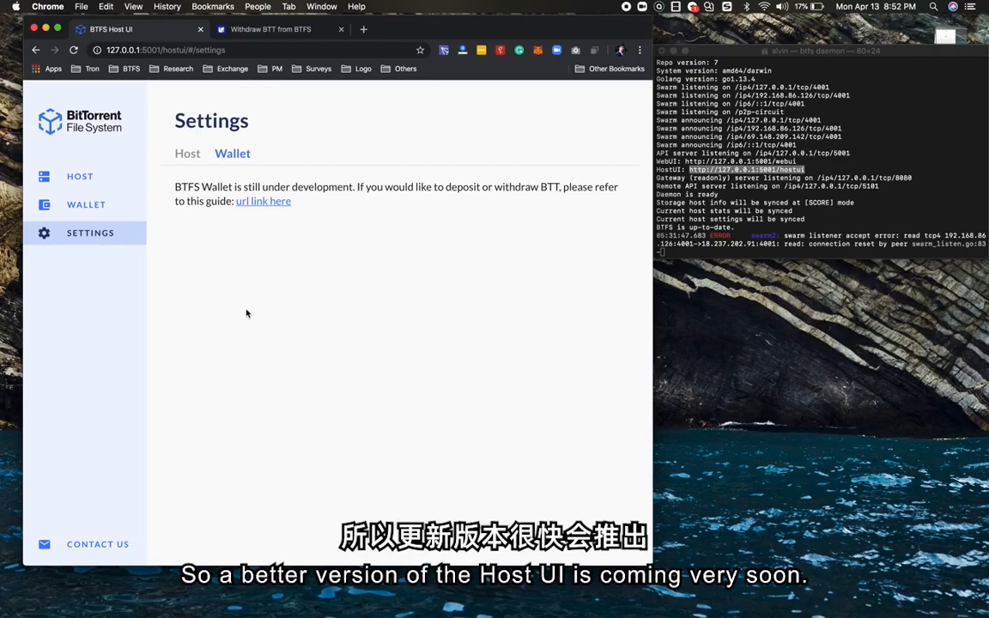
pyautogui.moveTo(283, 314)
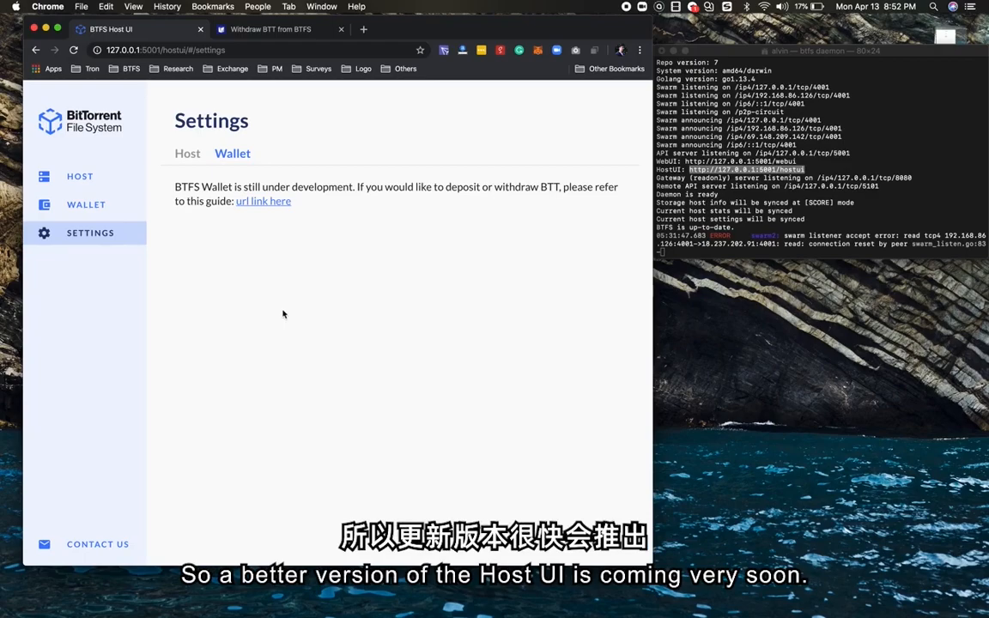
pyautogui.moveTo(340, 330)
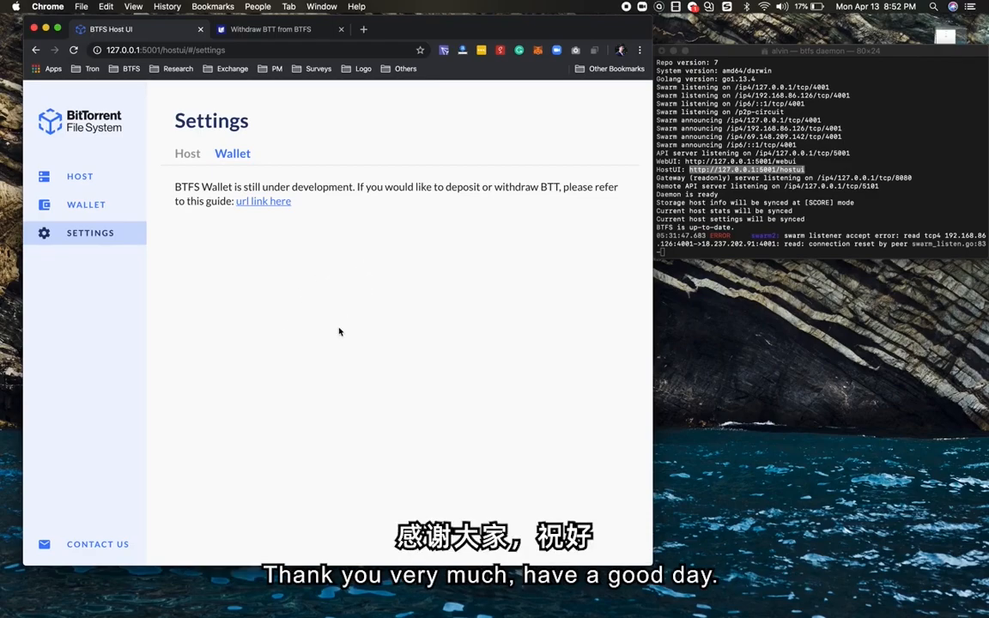
pyautogui.moveTo(408, 473)
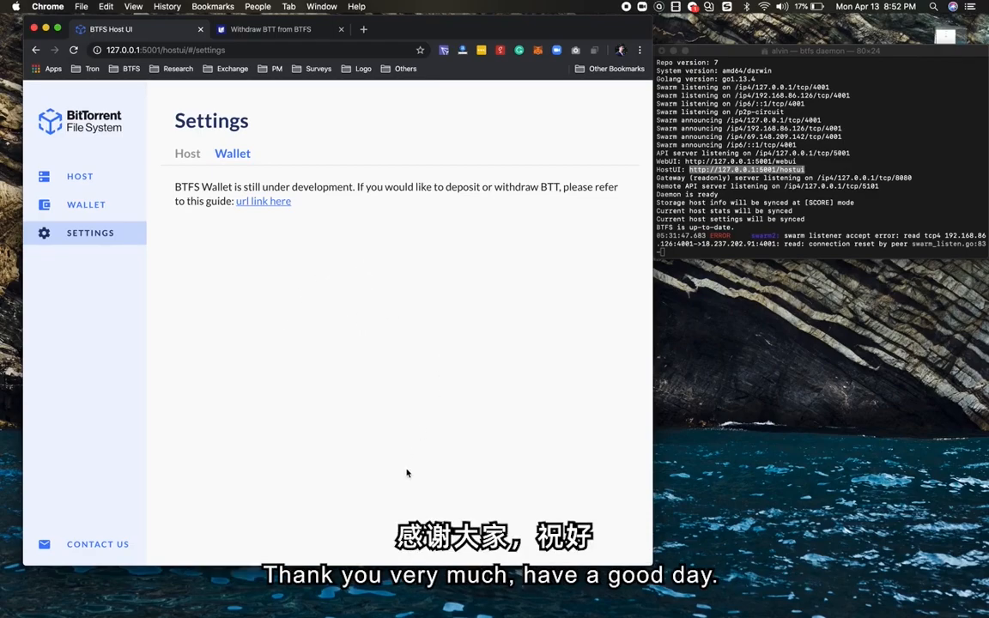